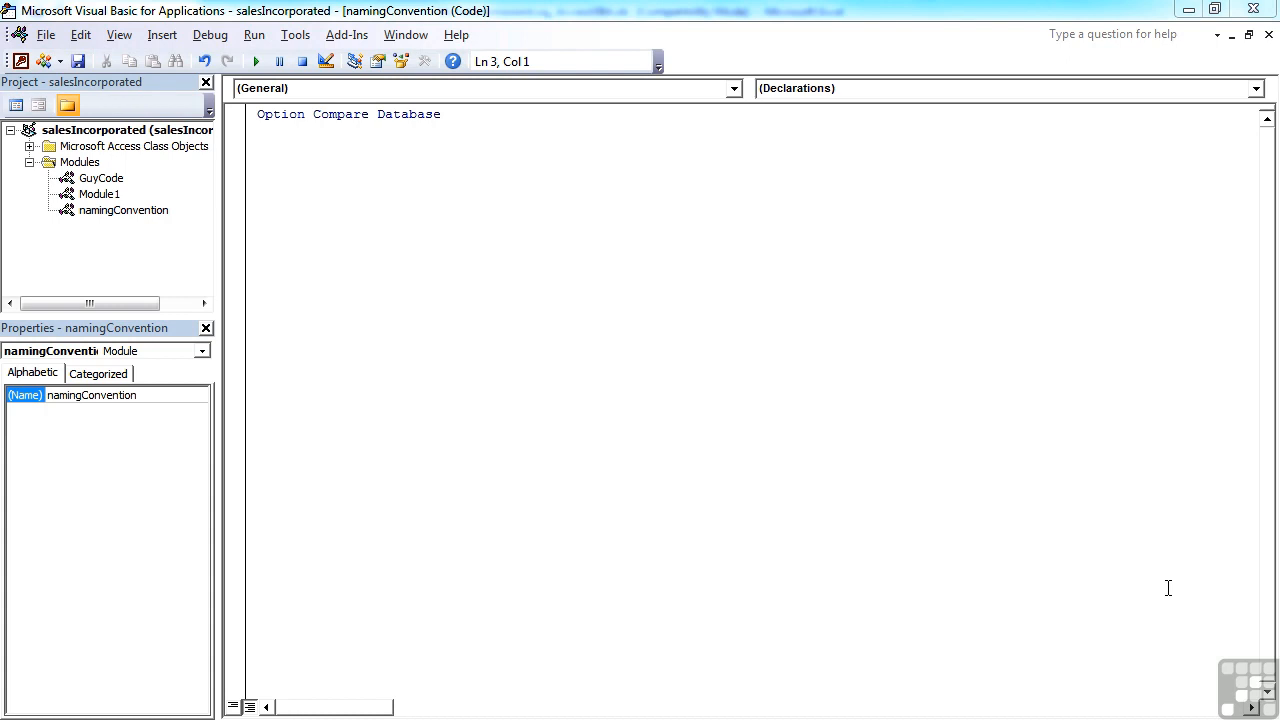
pyautogui.moveTo(430, 172)
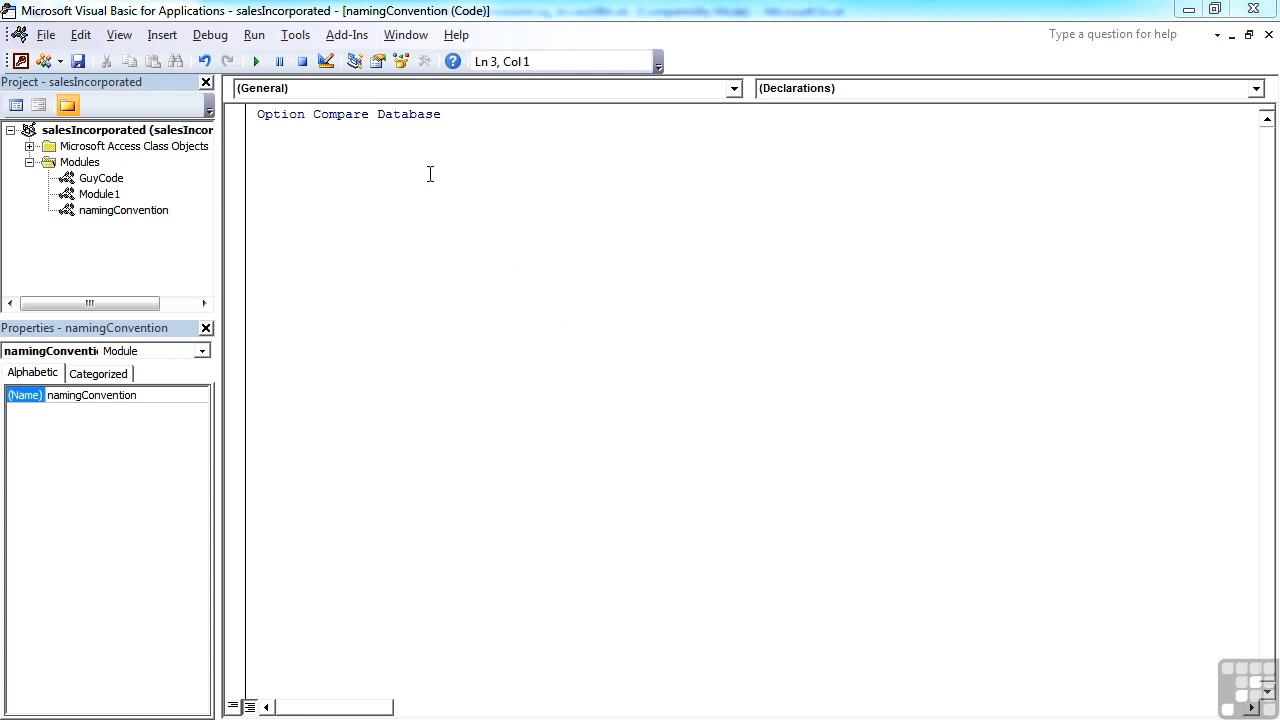
# - Write Dim mynumber As Integer followed by mynumber = 52
pyautogui.write('dim')
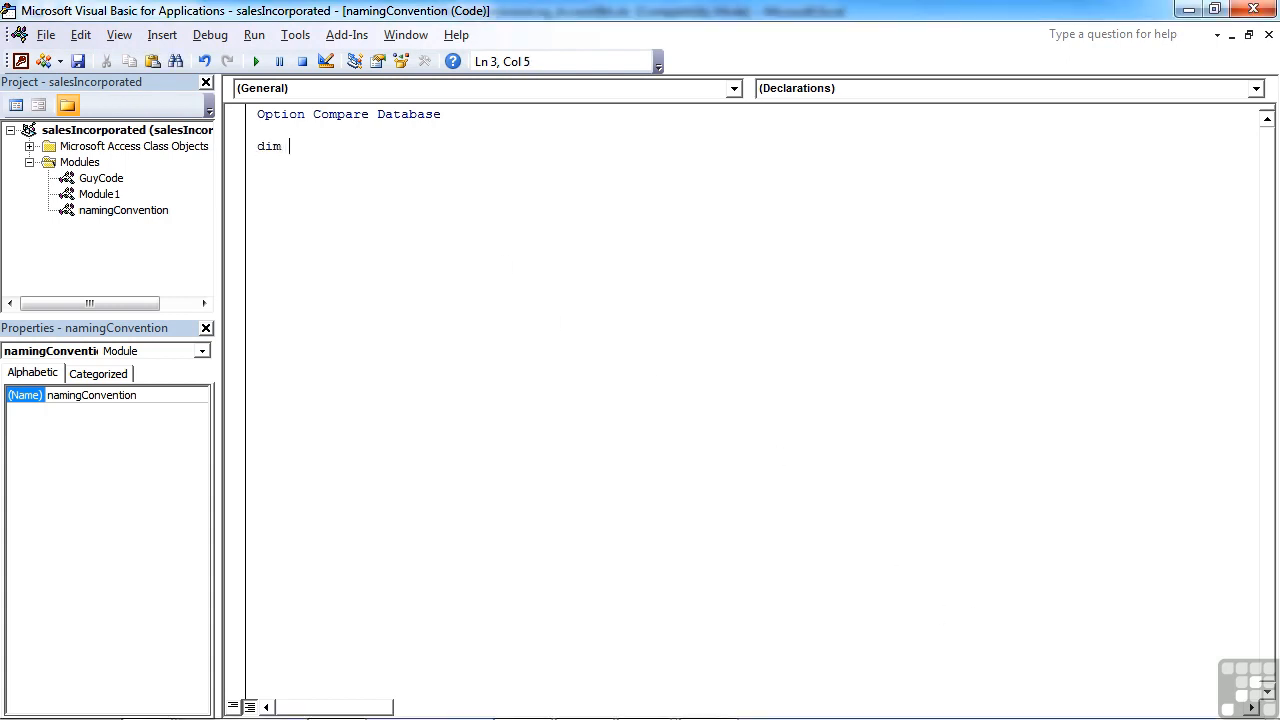
pyautogui.write('mynumber')
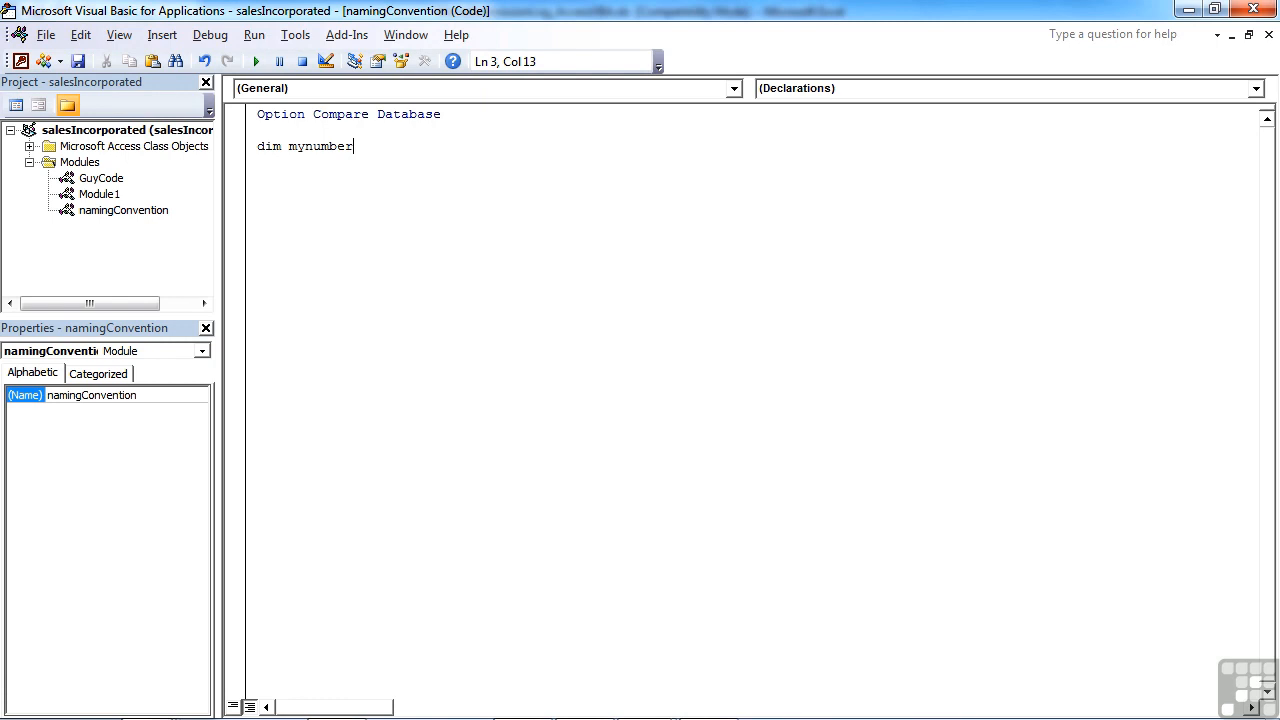
pyautogui.write('as Integer')
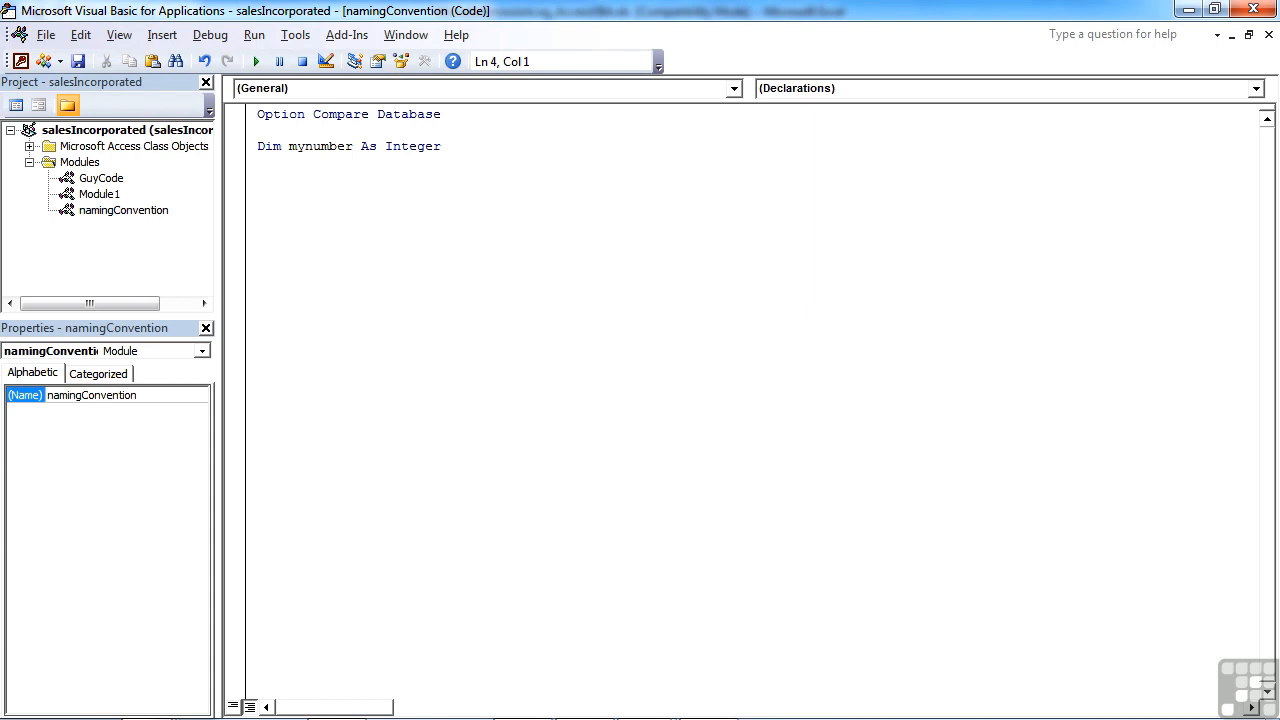
pyautogui.write('mynumber=')
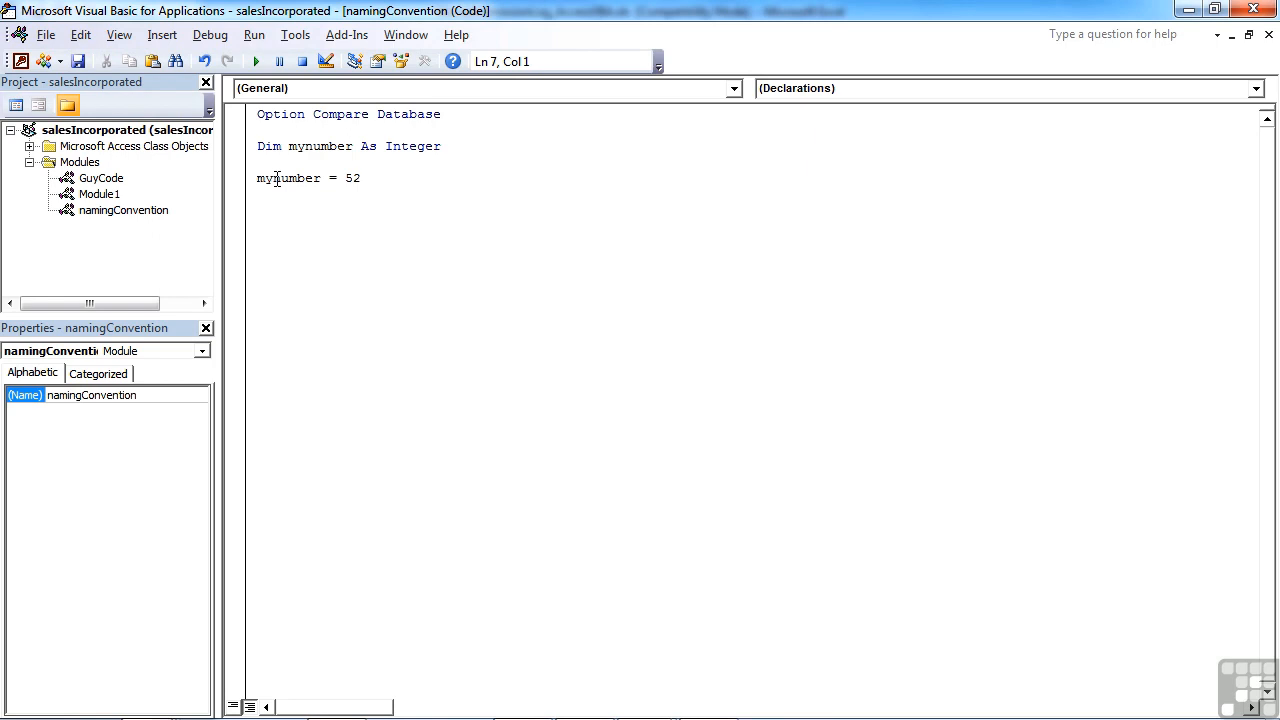
pyautogui.press('Return')
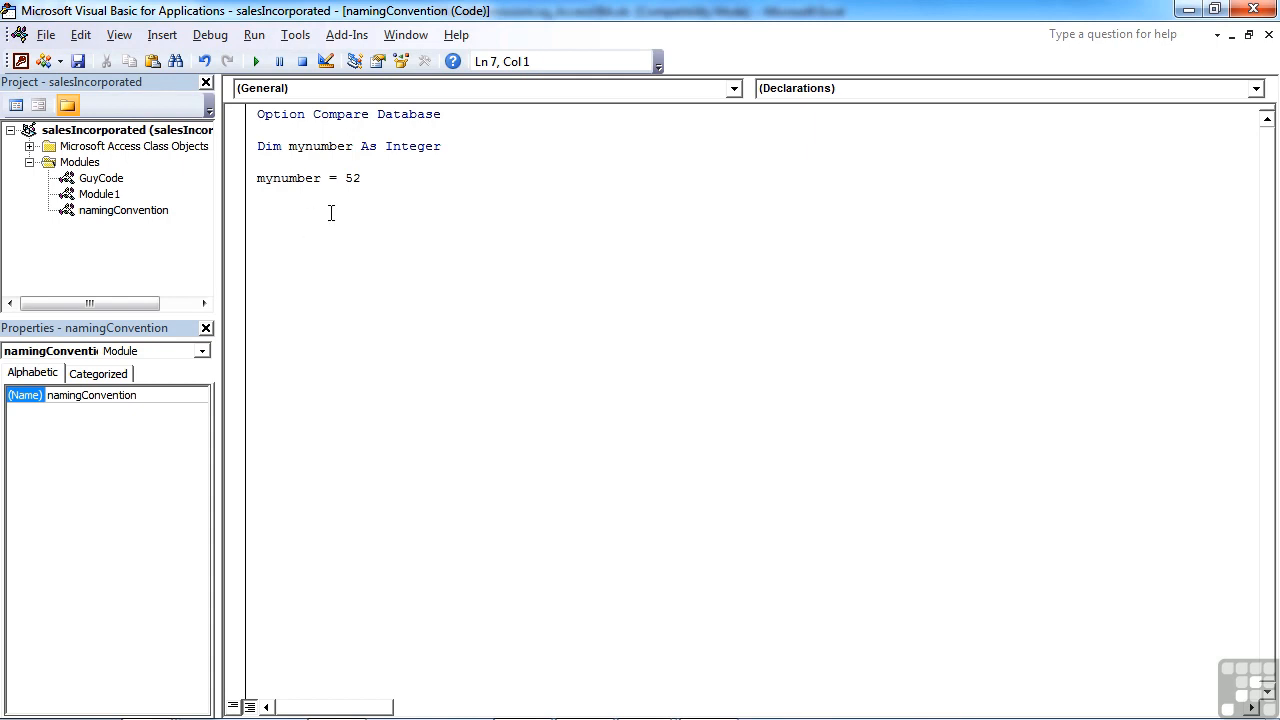
# - Write Dim intNumber As Integer followed by intNumber = 52
pyautogui.write('dim int')
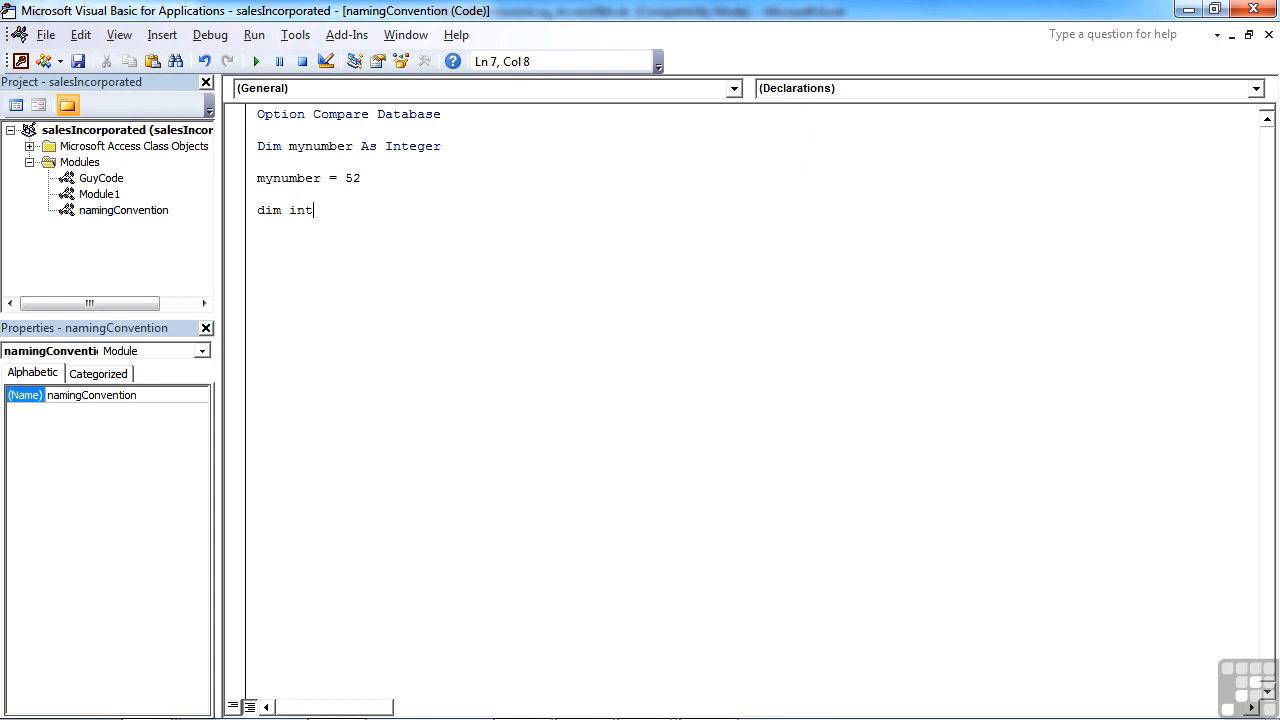
pyautogui.write('Number as')
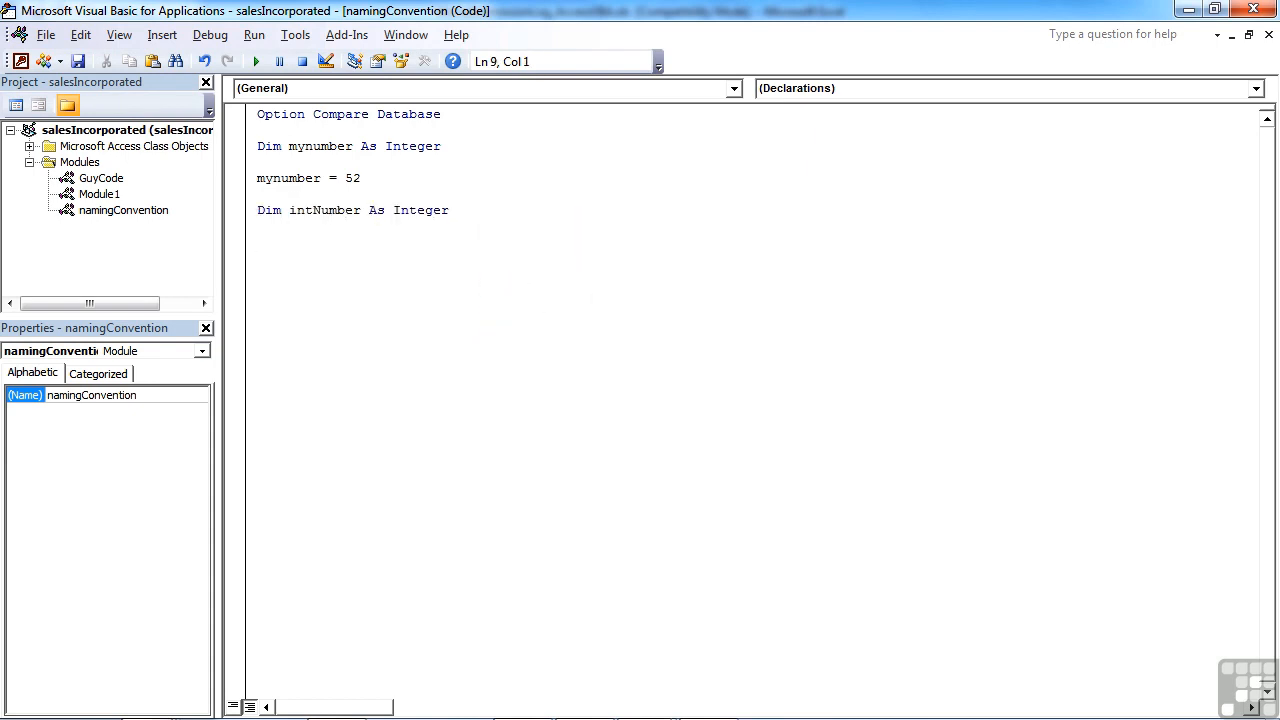
pyautogui.write('intnum')
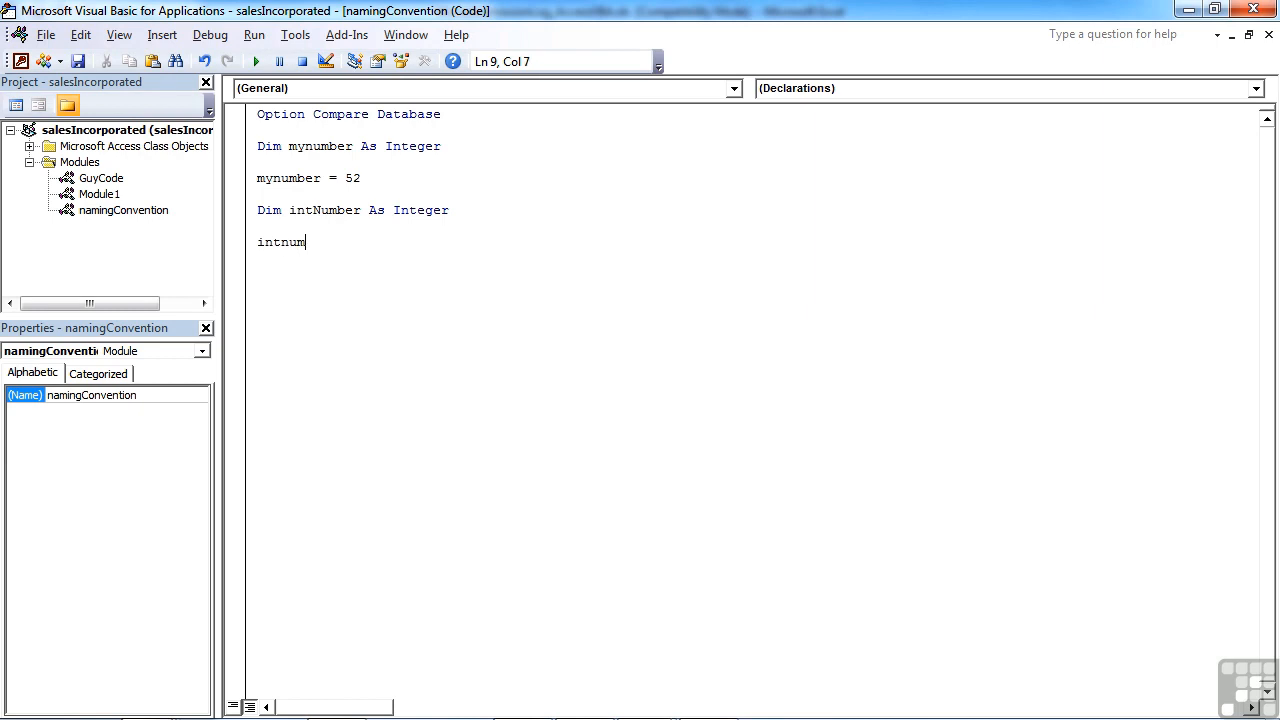
pyautogui.write('ber=')
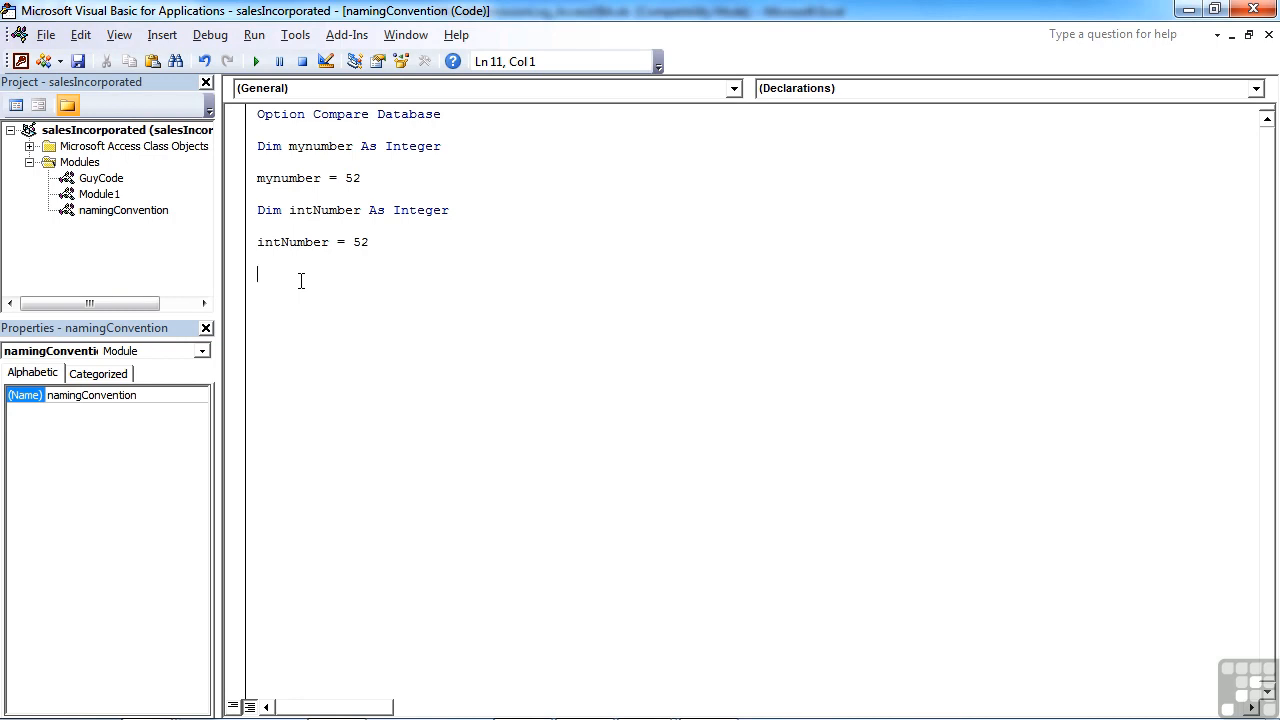
# - Write Dim strMyName As String followed by strMyName = "Guy V"
pyautogui.write('dim')
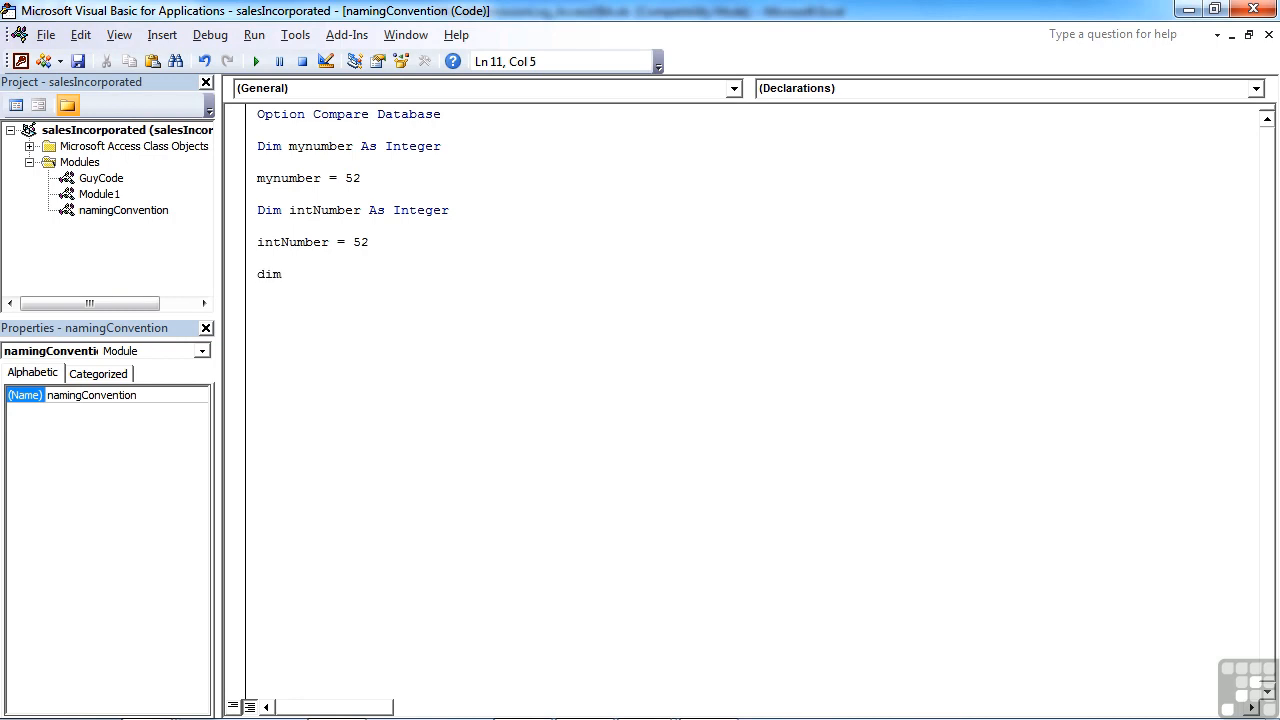
pyautogui.write('str')
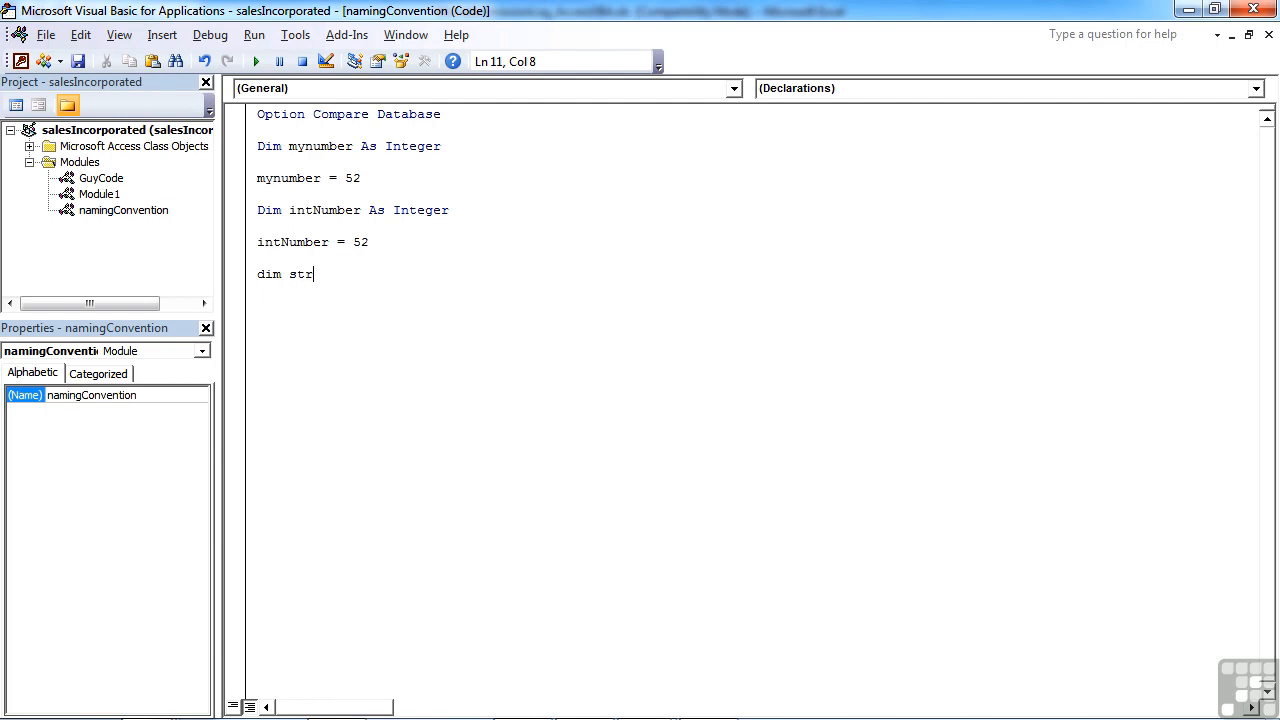
pyautogui.write('MyName')
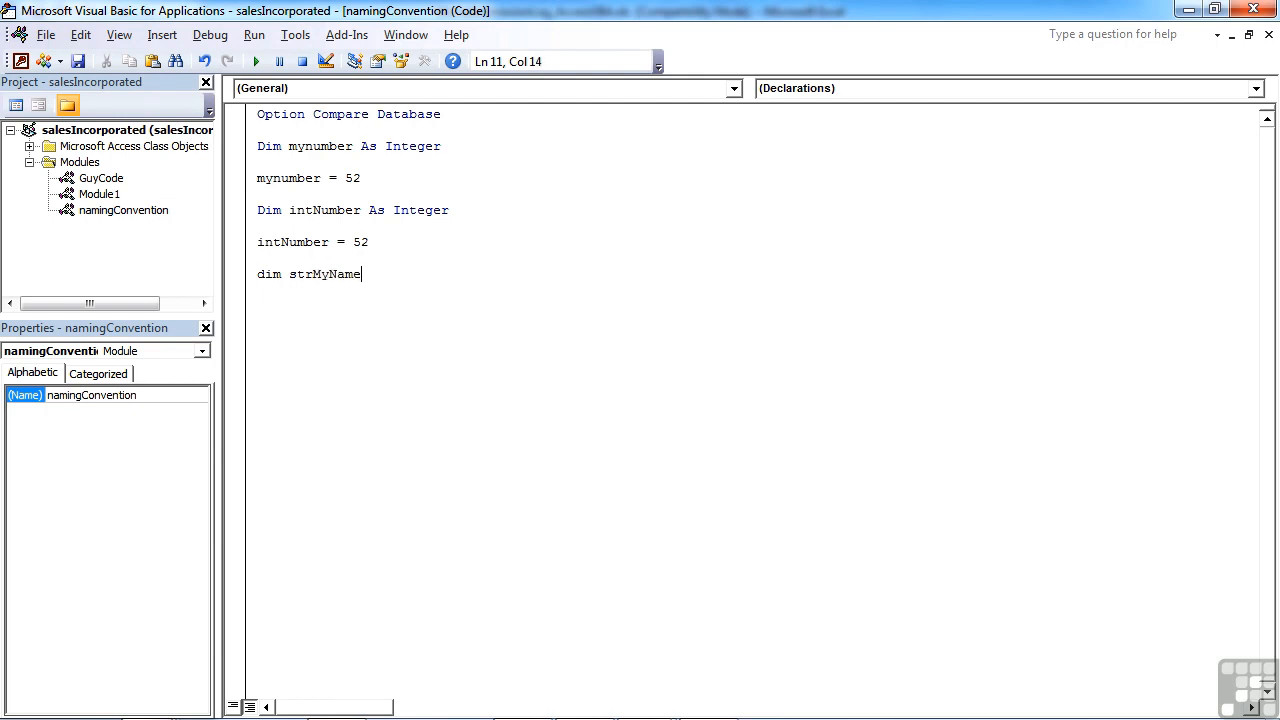
pyautogui.write('As String')
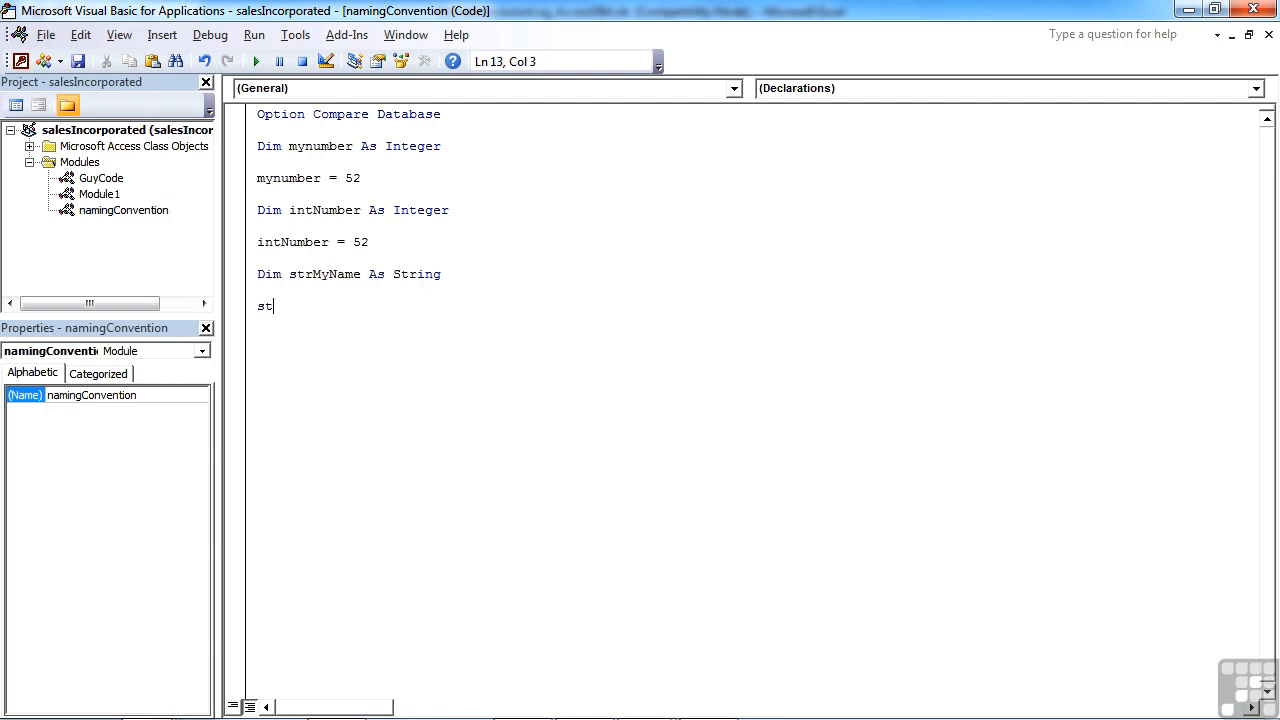
pyautogui.write('rMyname =')
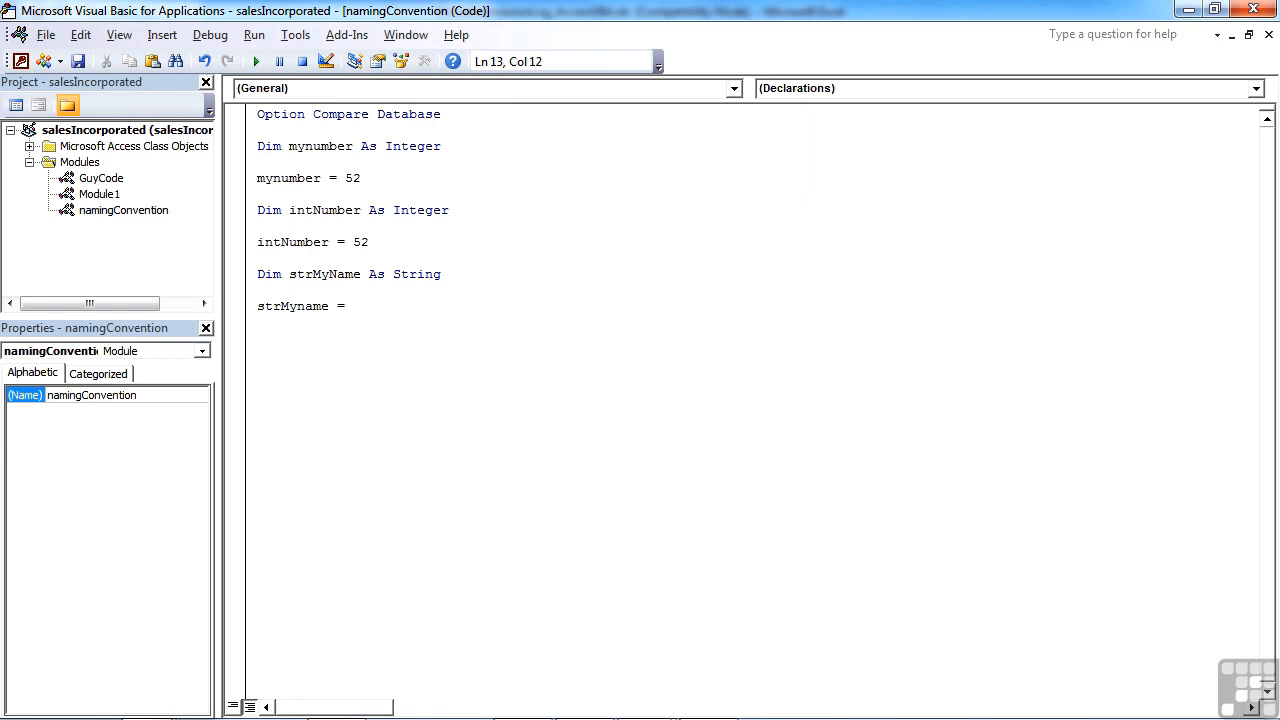
pyautogui.write('"')
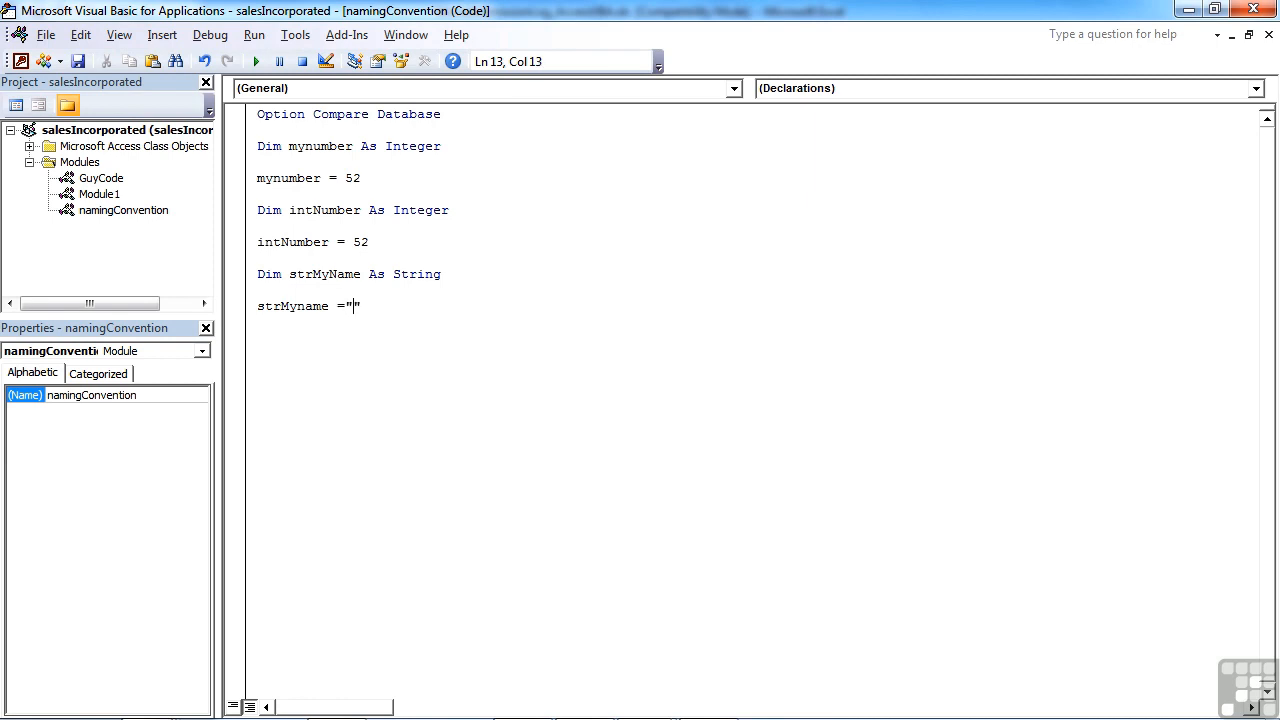
pyautogui.write('Guy V')
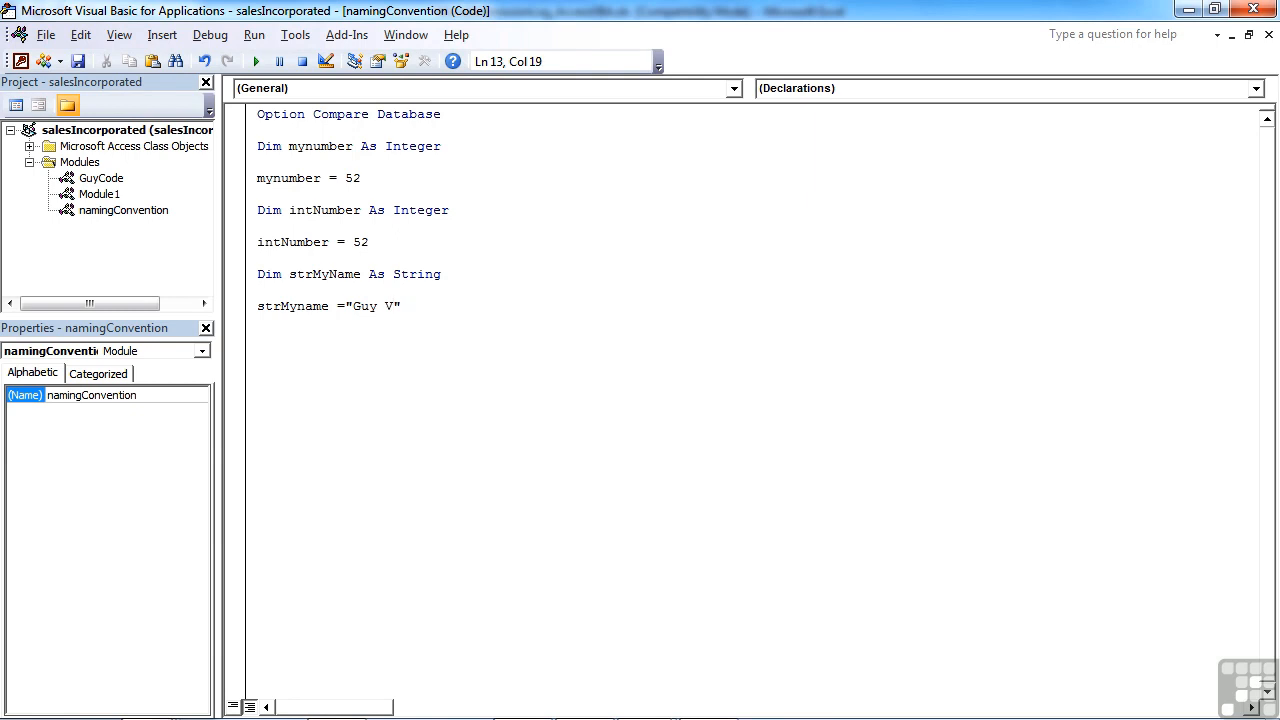
pyautogui.press('Enter')
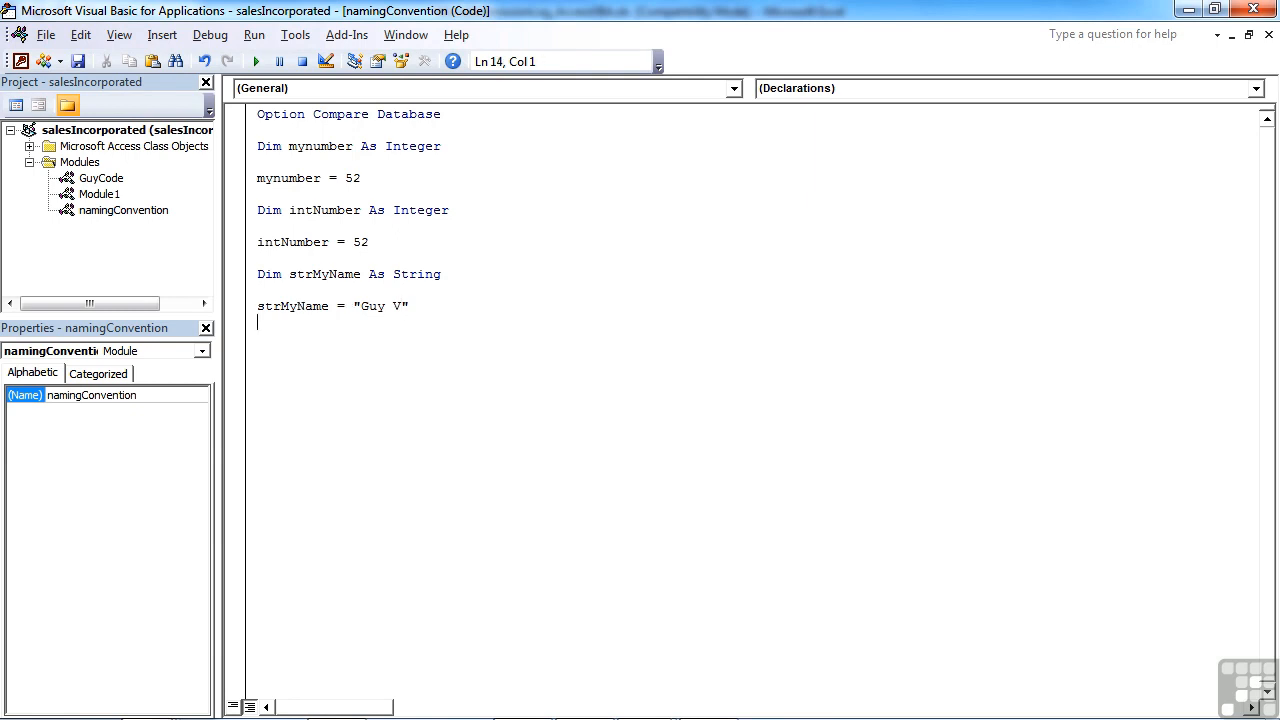
# - Write Dim dtrDOB As Date followed by dtrDOB = "11/4/1976"
pyautogui.write('dim dtr')
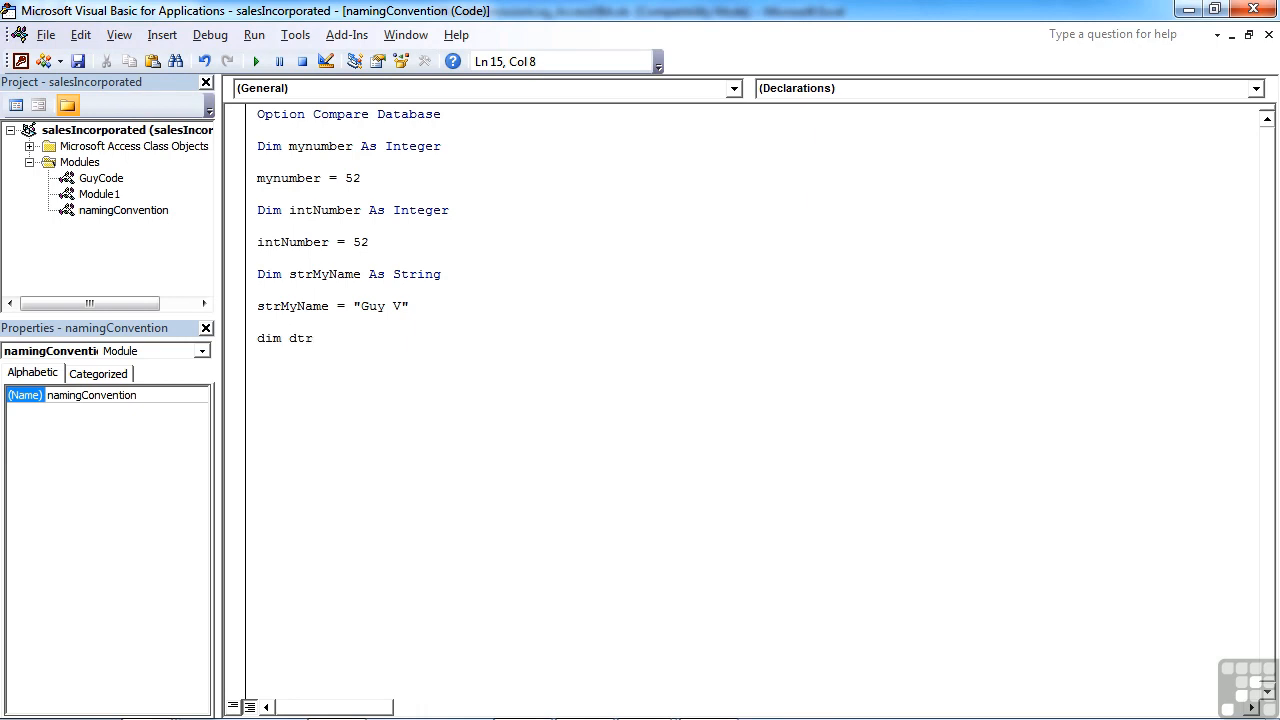
pyautogui.write('D')
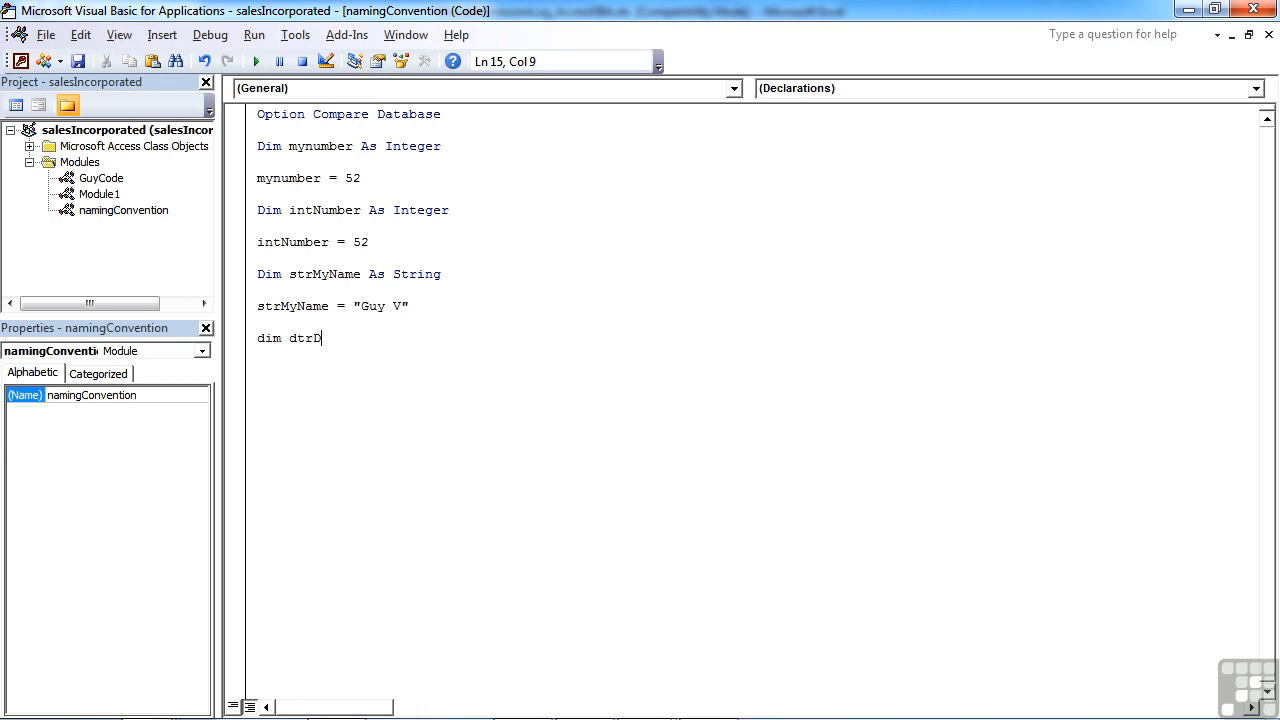
pyautogui.write('OB as date')
pyautogui.write('dtr')
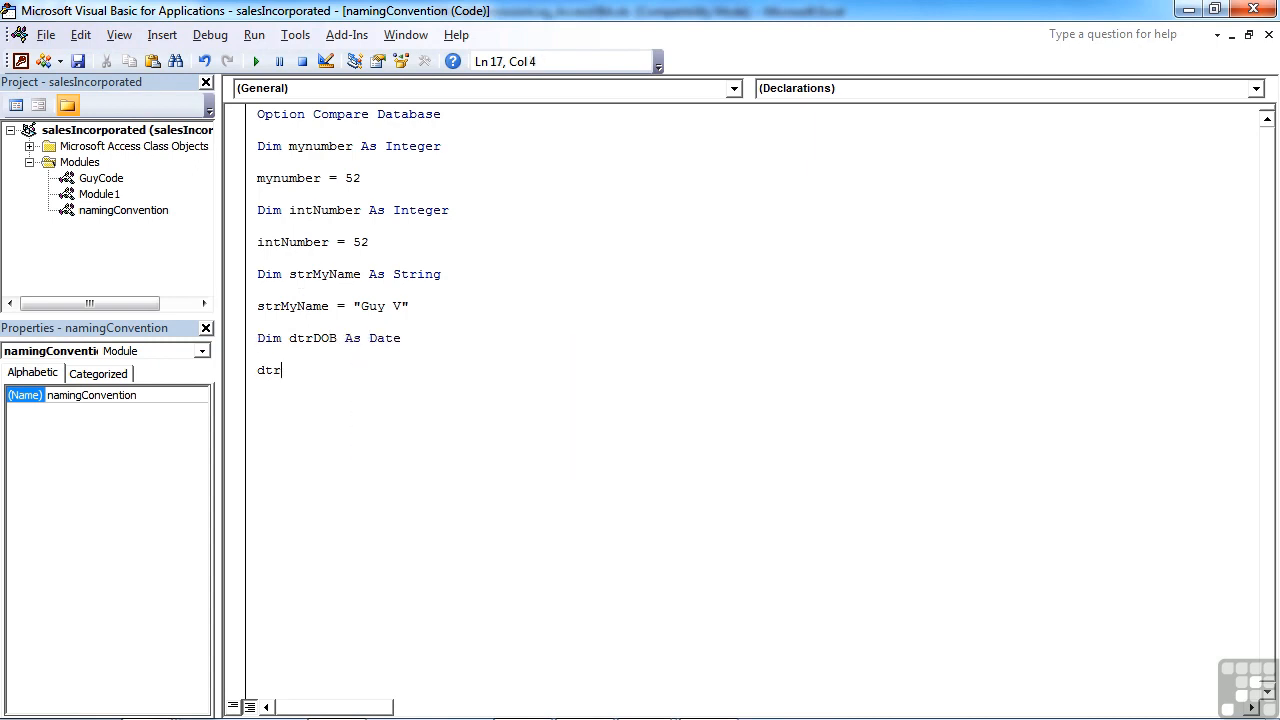
pyautogui.write('Dob =')
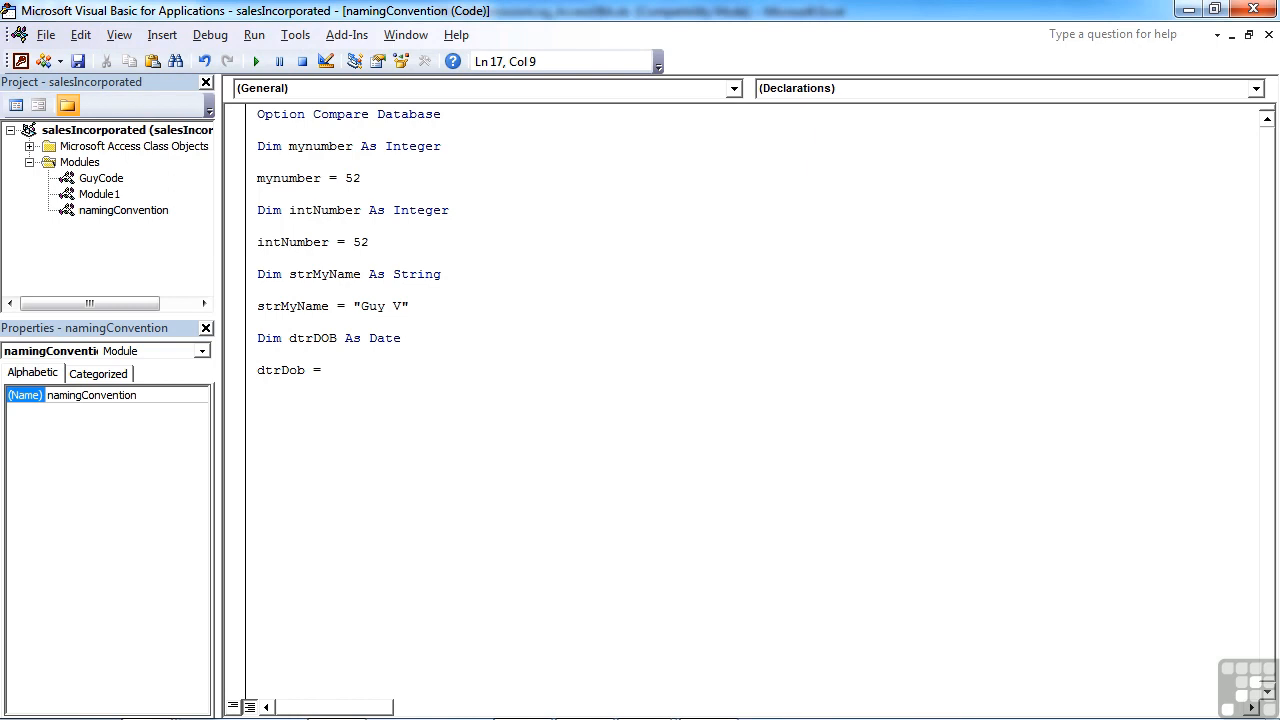
pyautogui.write('""')
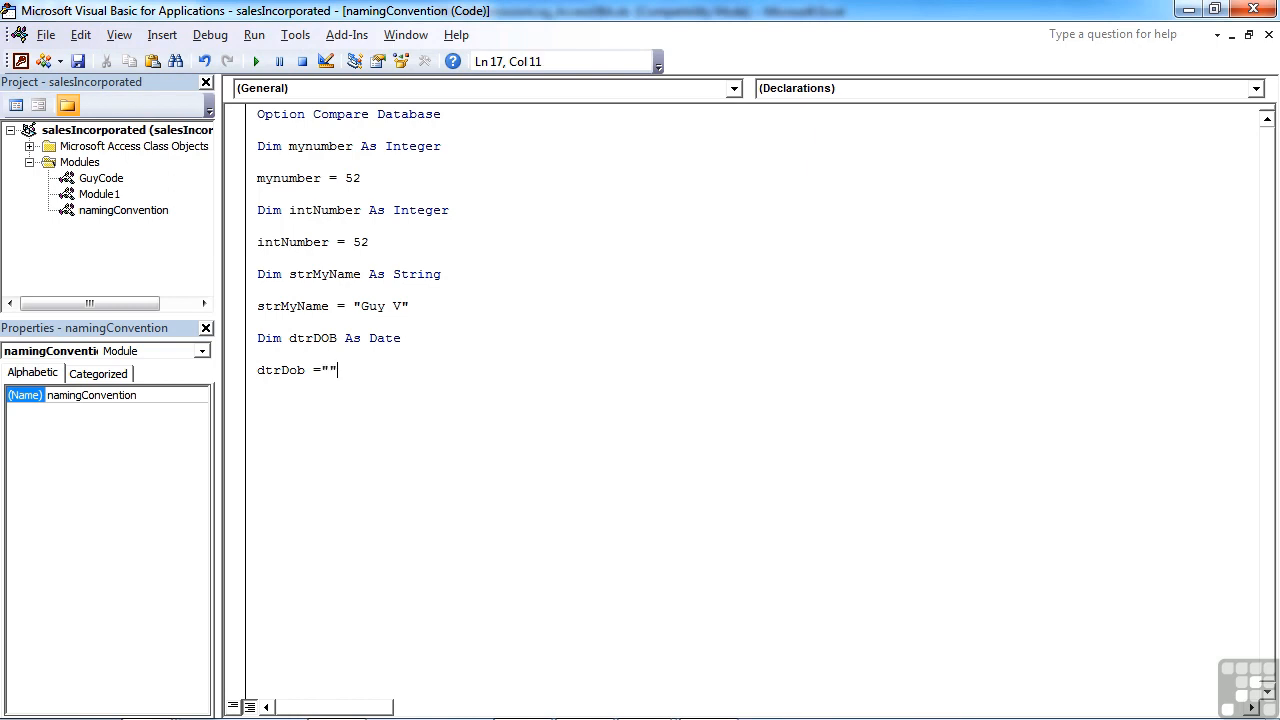
pyautogui.write('11/4')
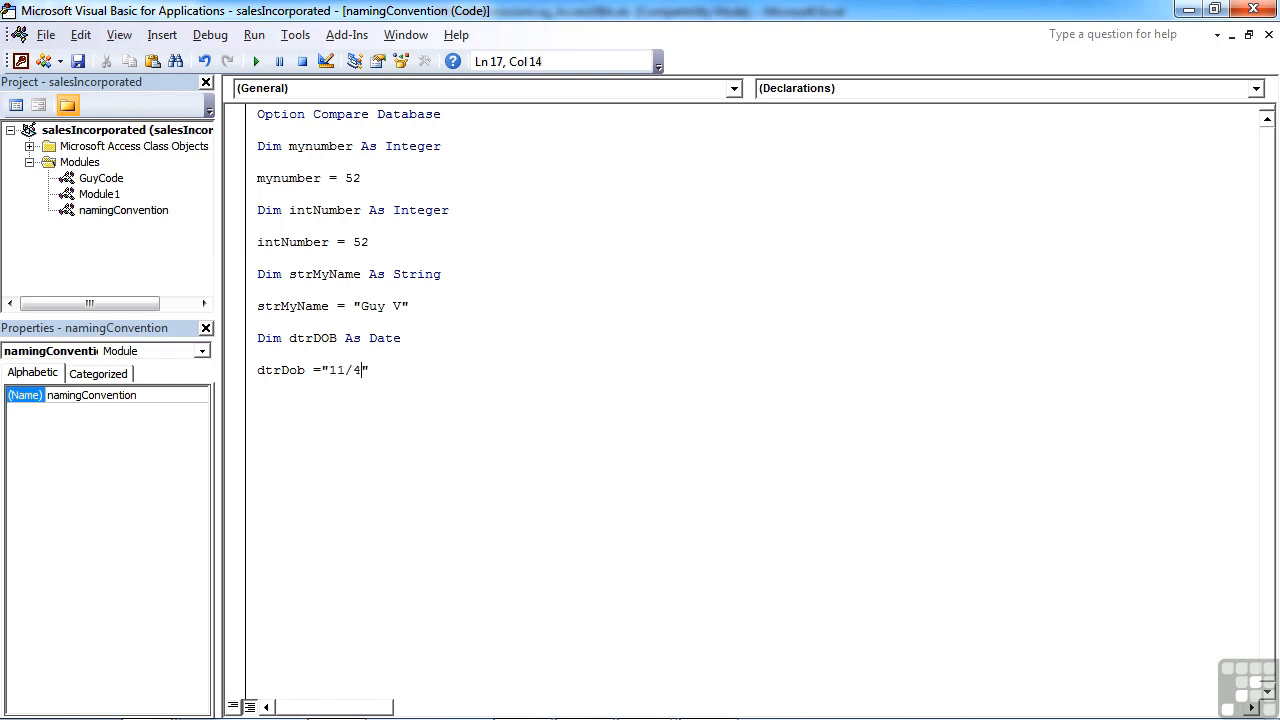
pyautogui.write('/1976')
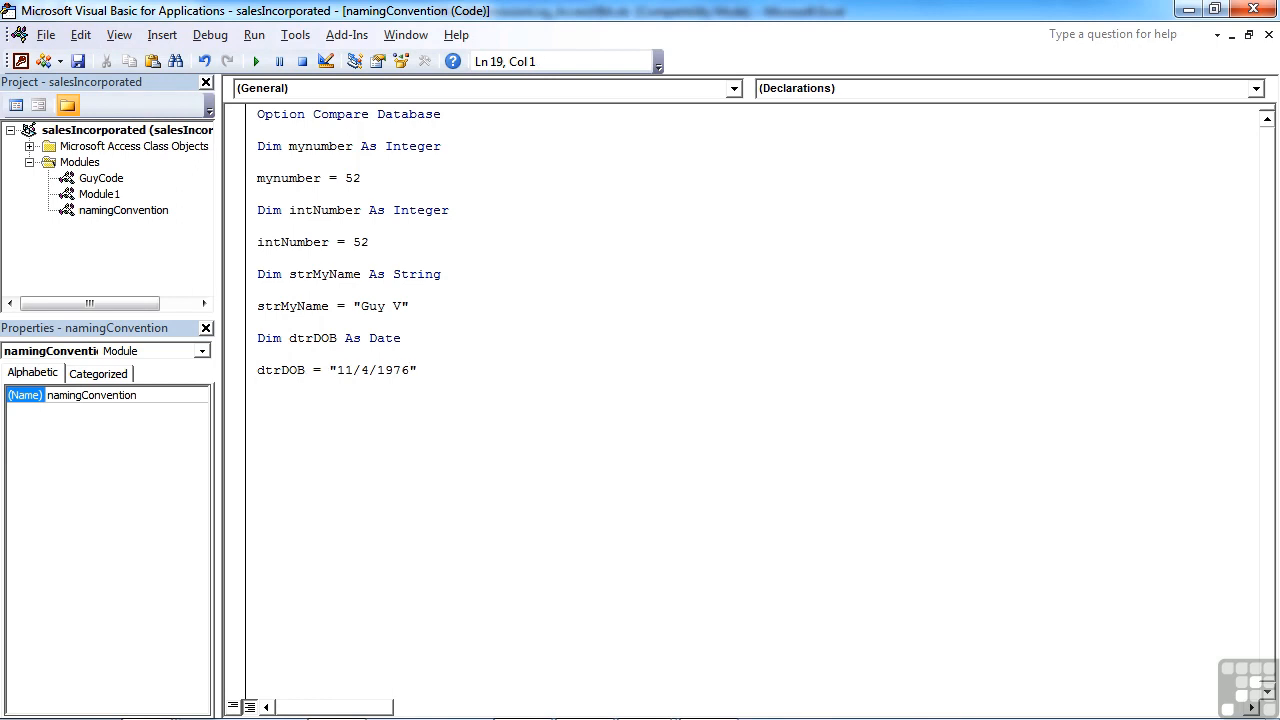
# - List the tags byt, cur, dbl, lng, sng, bln, var one per line
pyautogui.write('byt')
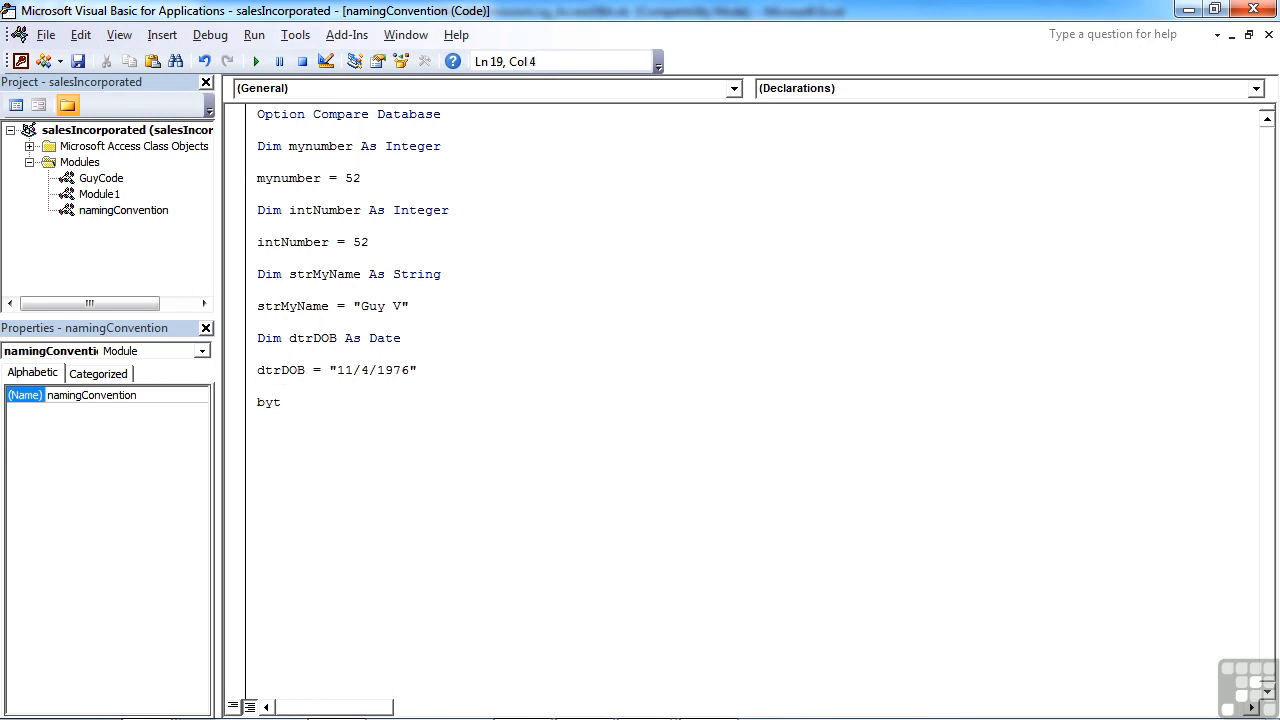
pyautogui.write('cur')
pyautogui.write('db')
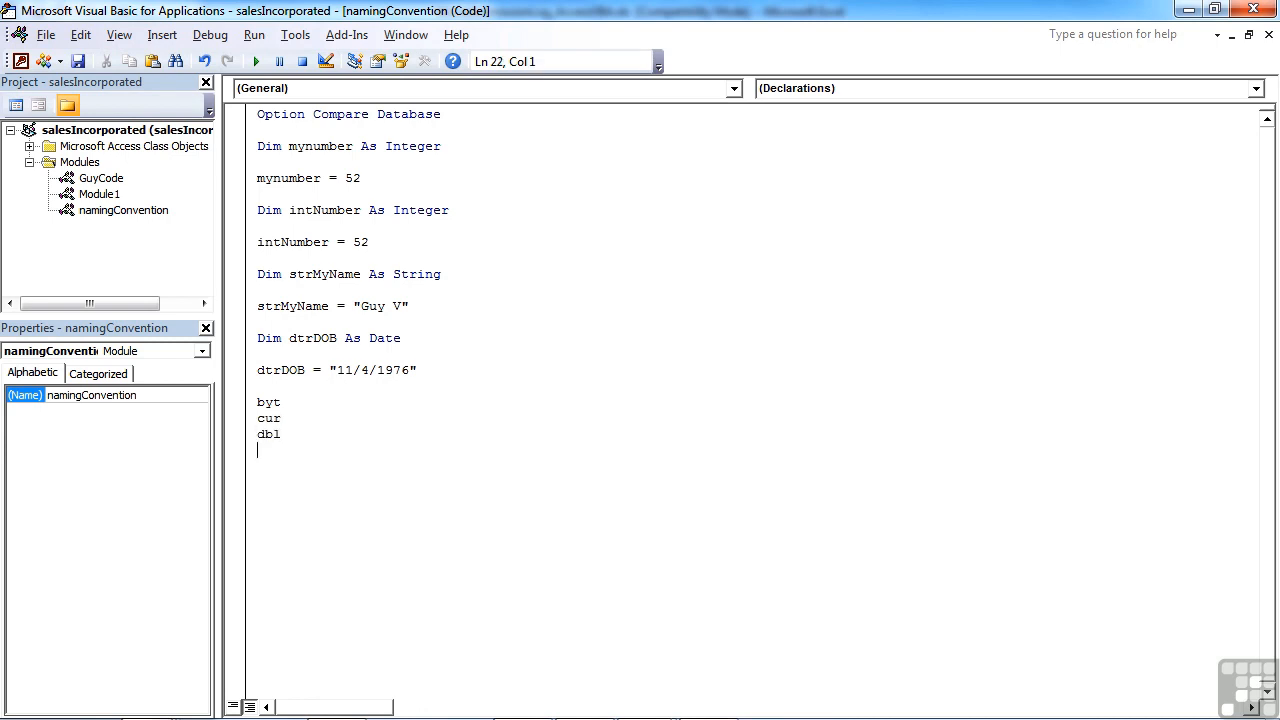
pyautogui.write('l')
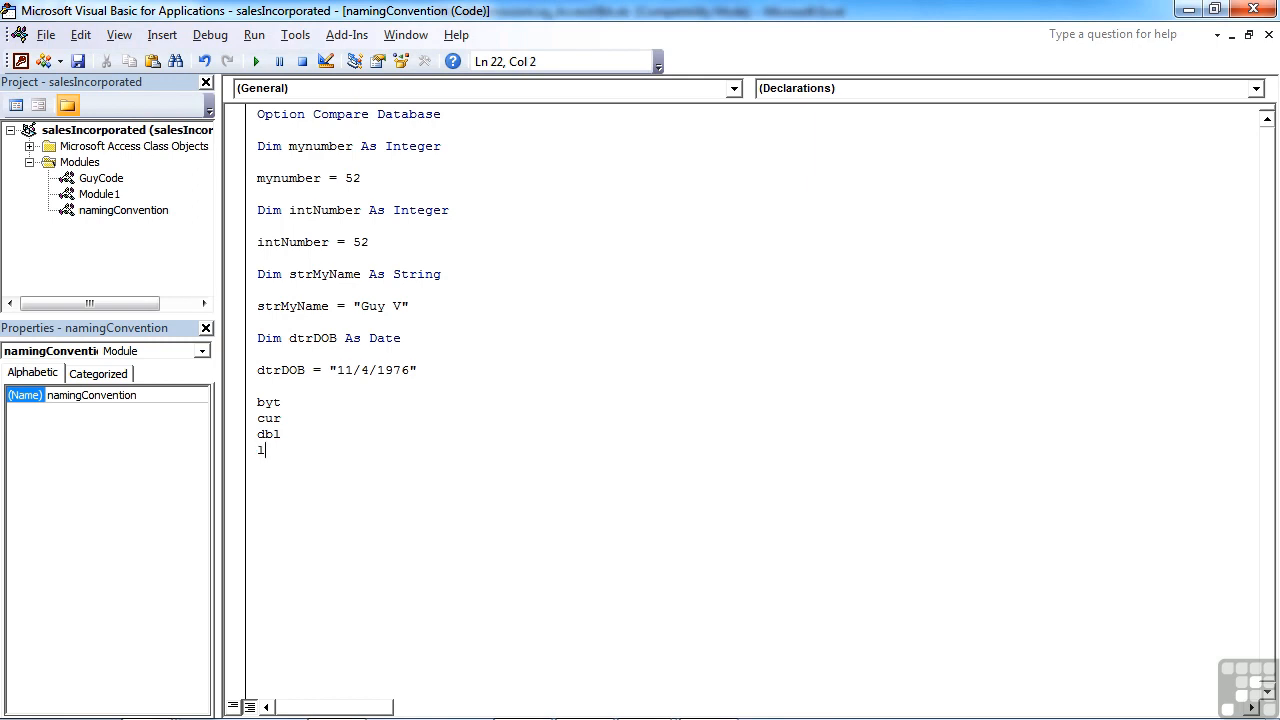
pyautogui.write('ng')
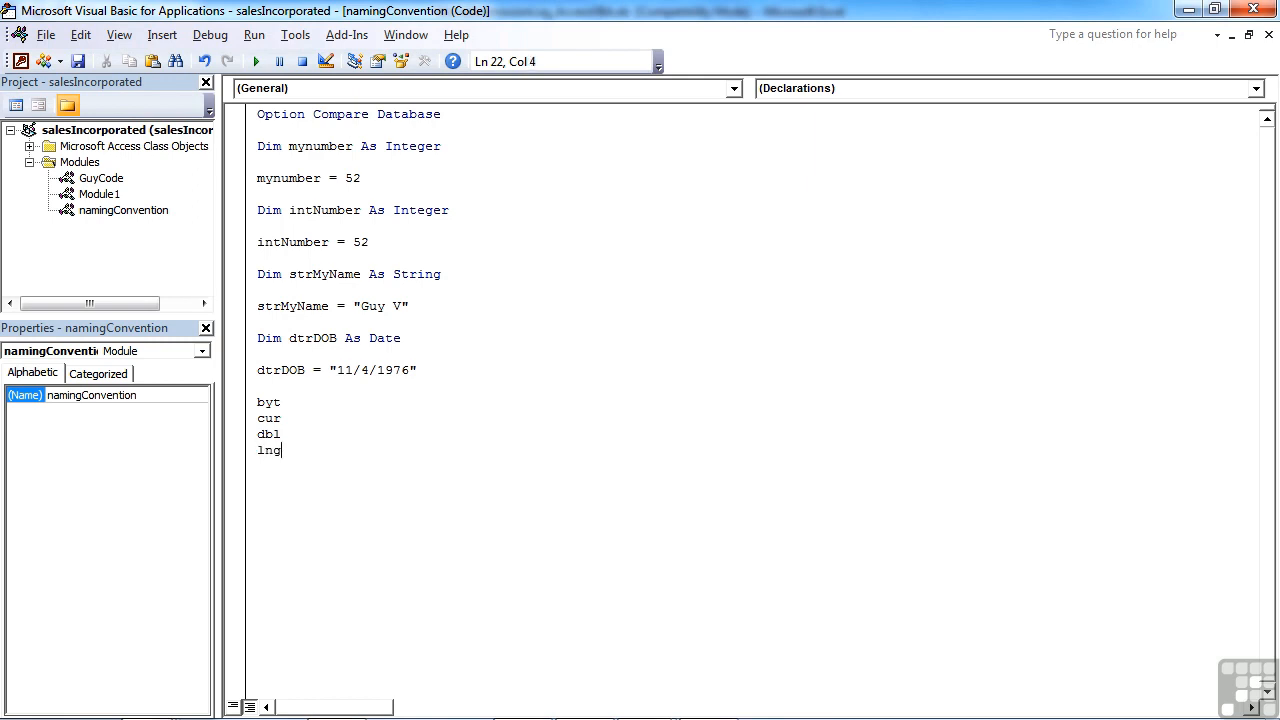
pyautogui.press('Return')
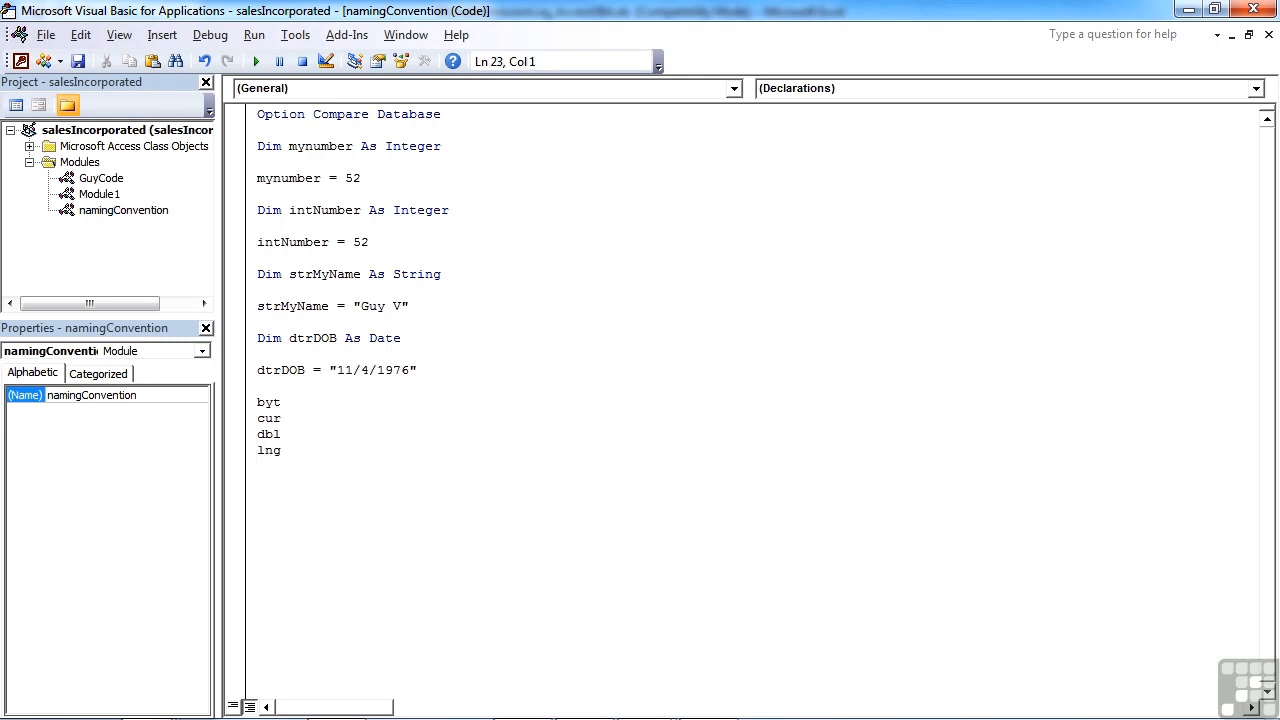
pyautogui.write('sng')
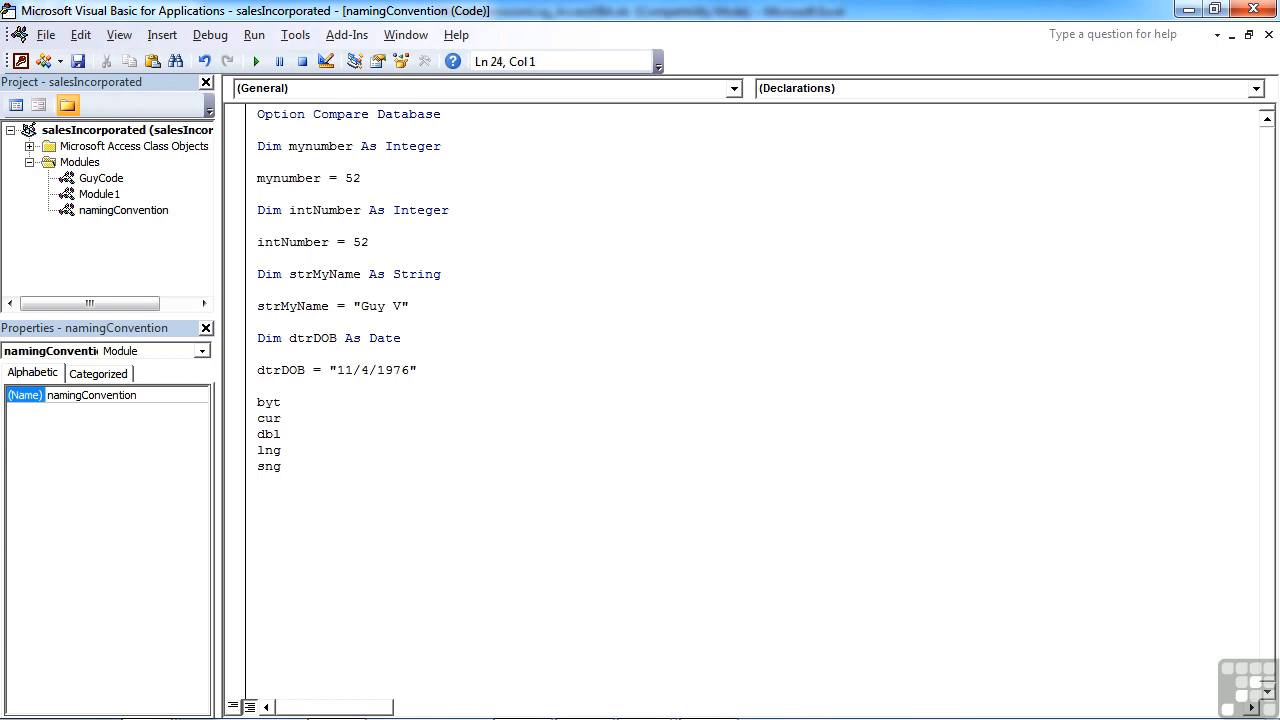
pyautogui.write('b')
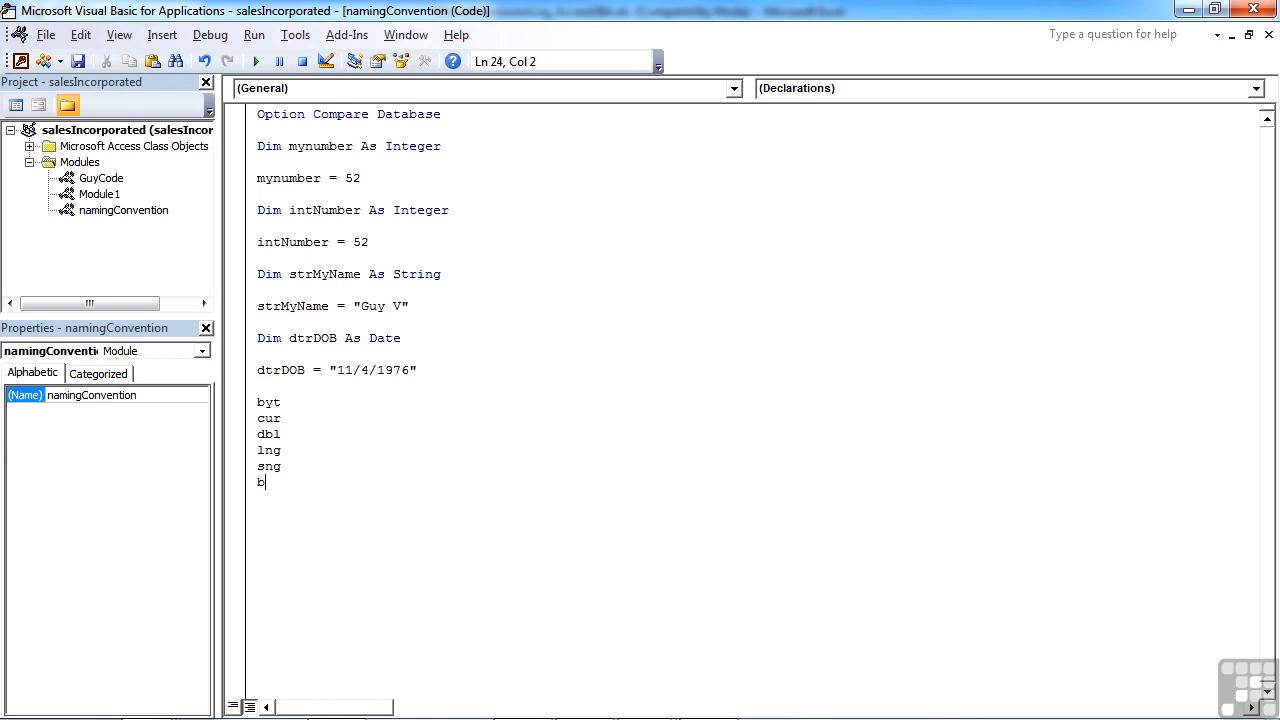
pyautogui.write('ln')
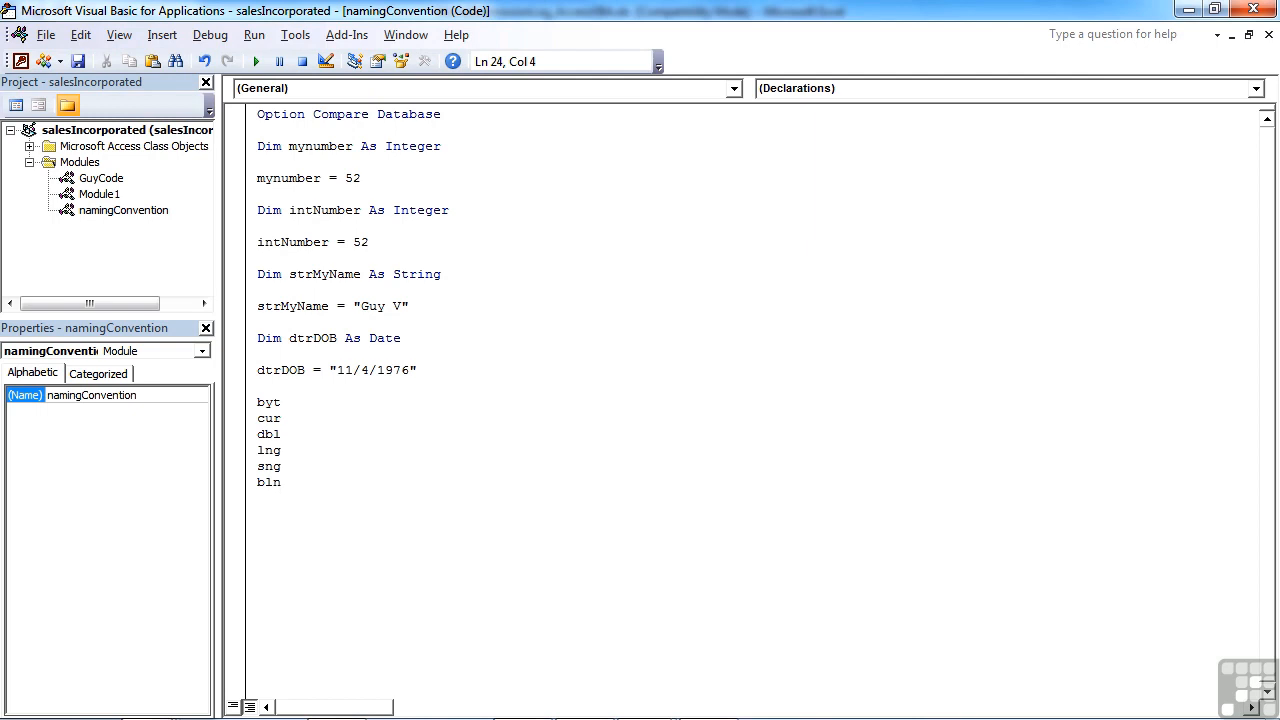
pyautogui.press('Return')
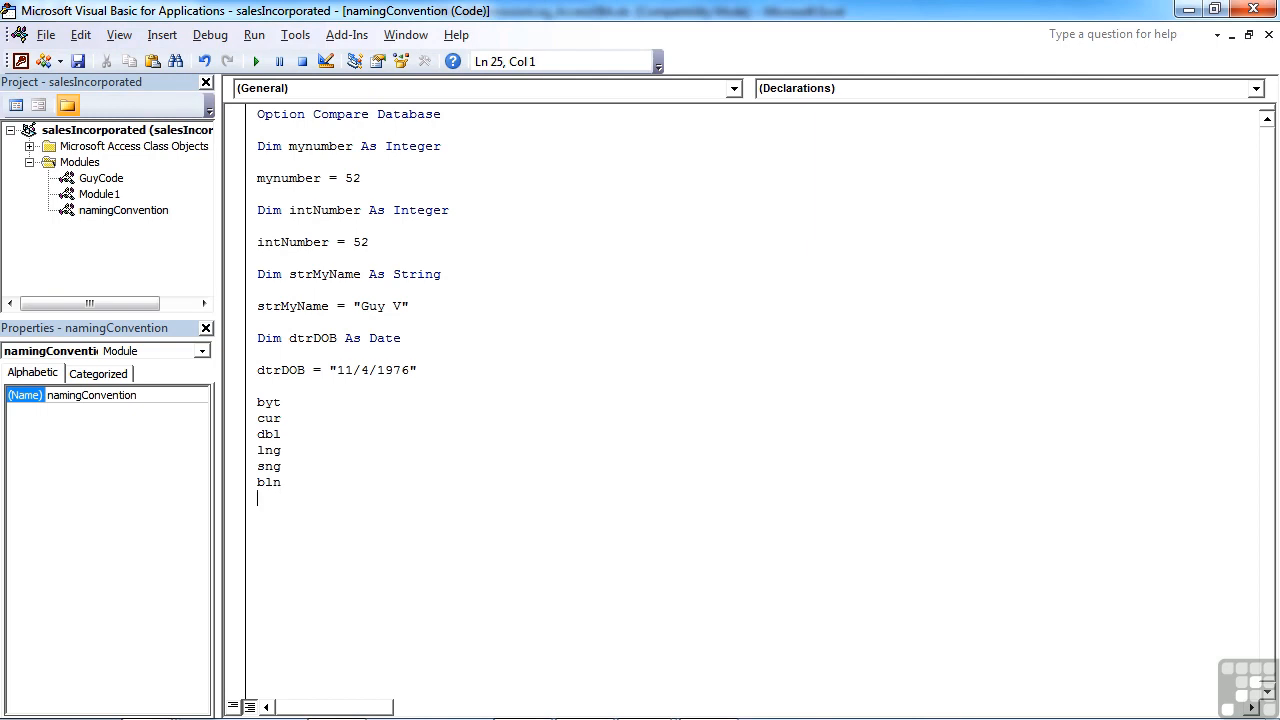
pyautogui.write('var')
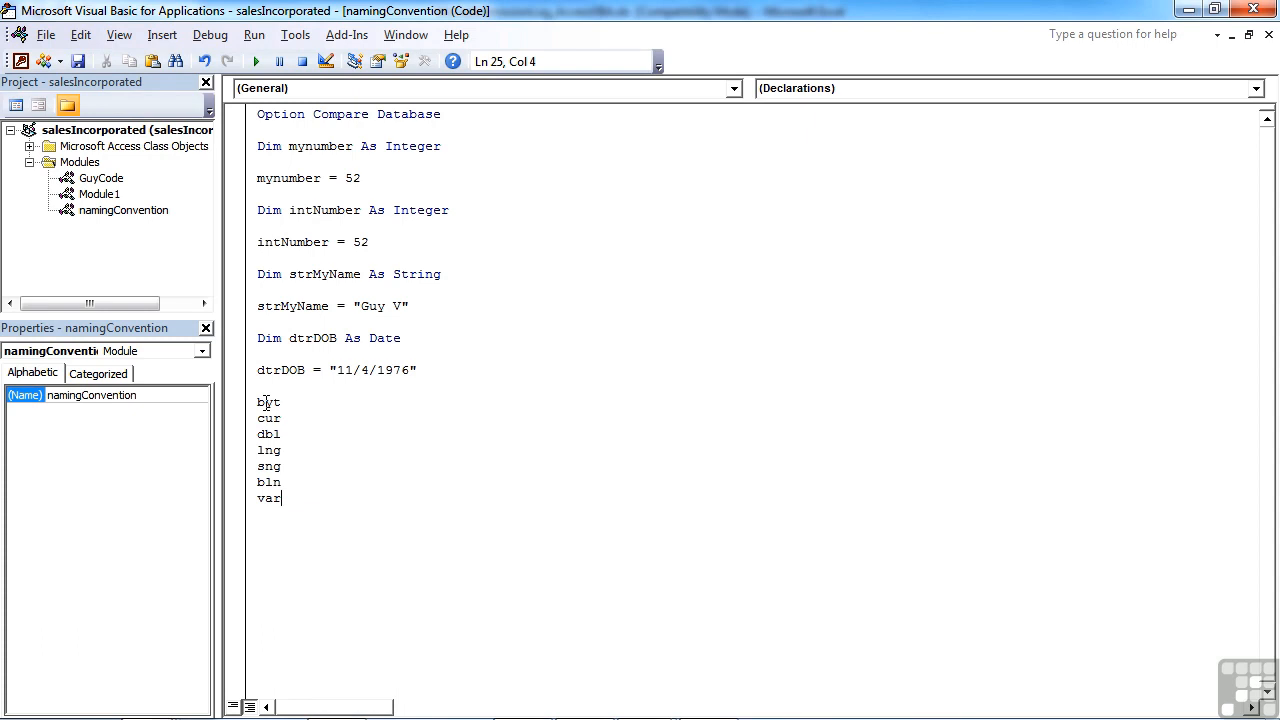
pyautogui.doubleClick(268, 418)
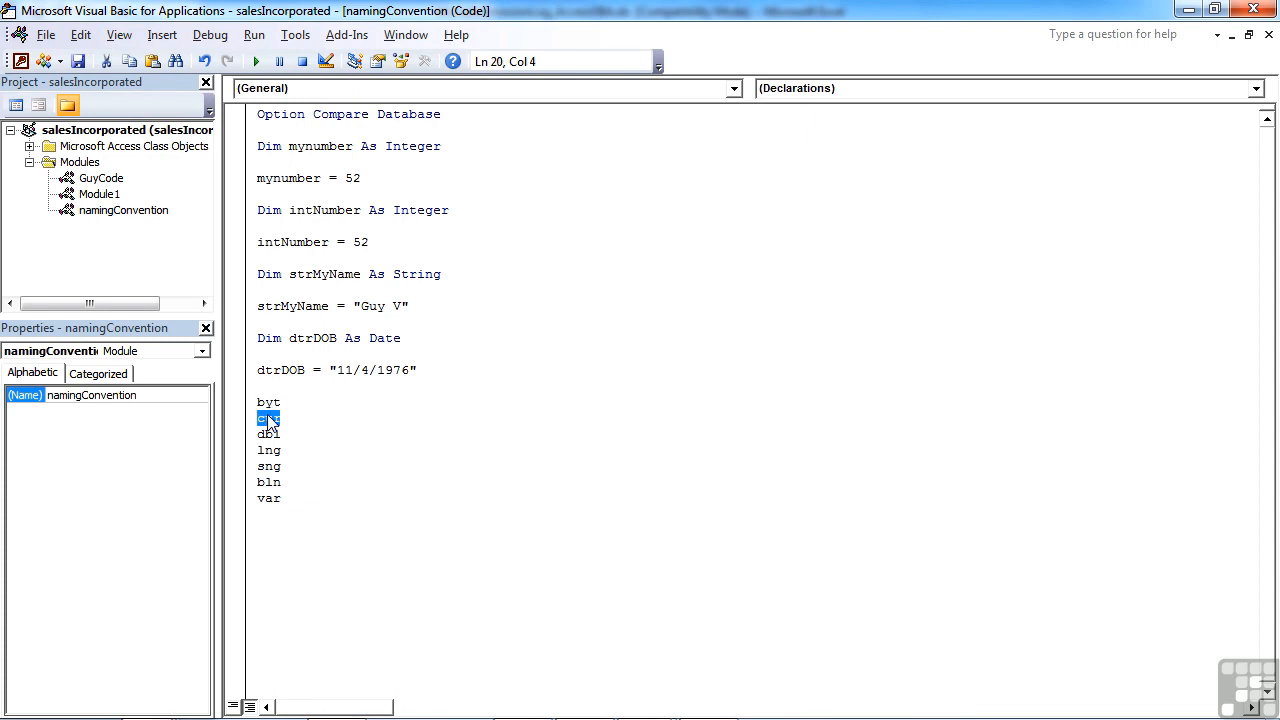
pyautogui.click(360, 370)
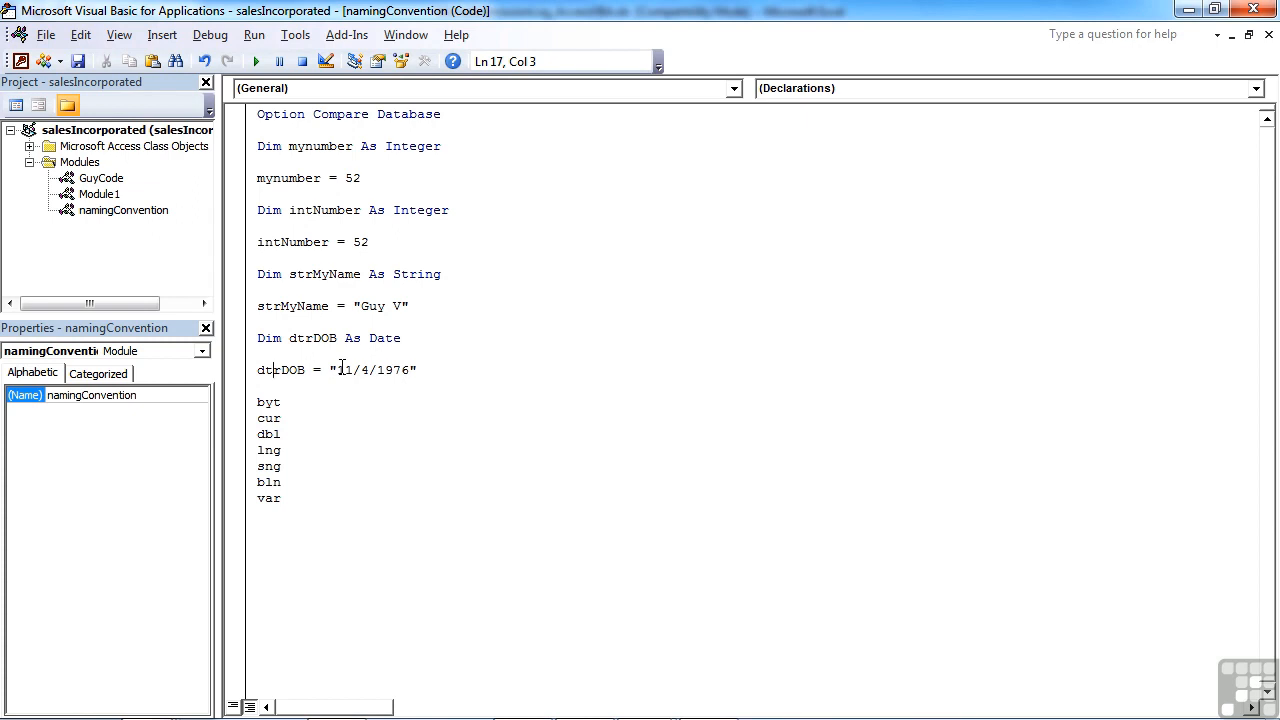
pyautogui.moveTo(276, 420)
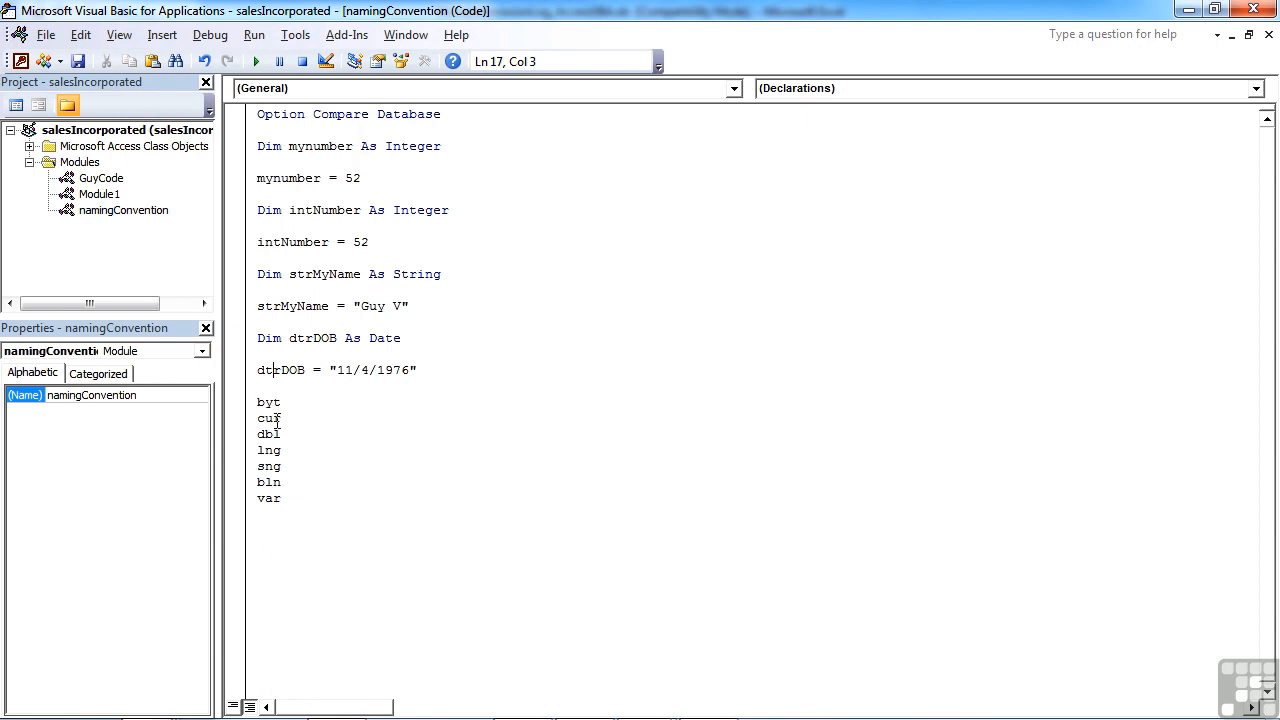